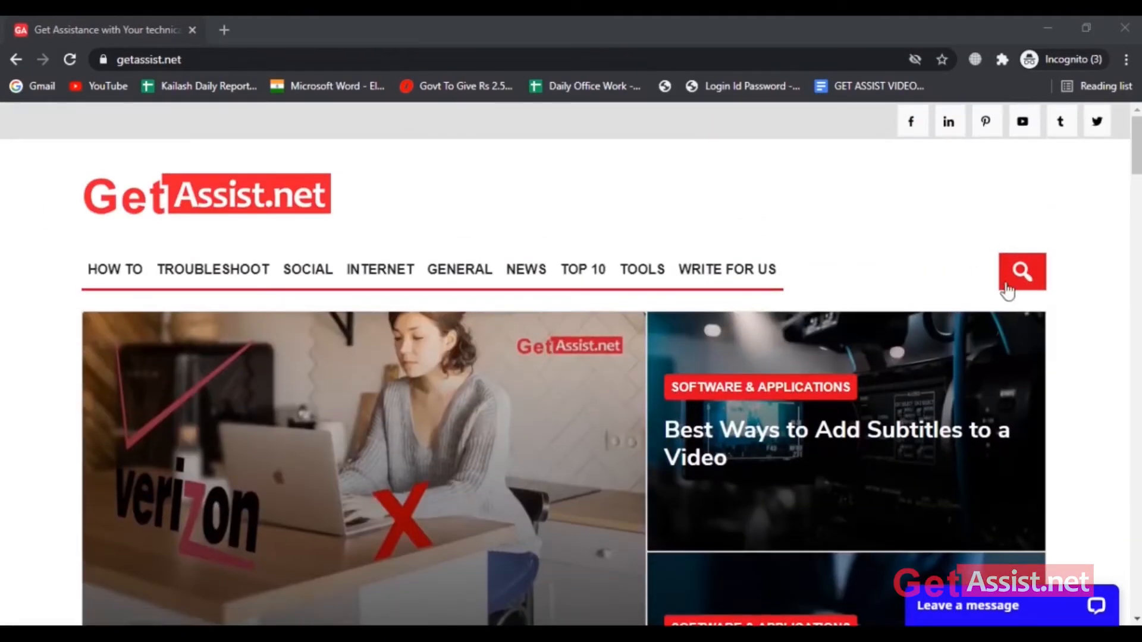
Search GetAssist.net for 'snapchat' and view the results listing the hacked-account recovery article
click(1021, 271)
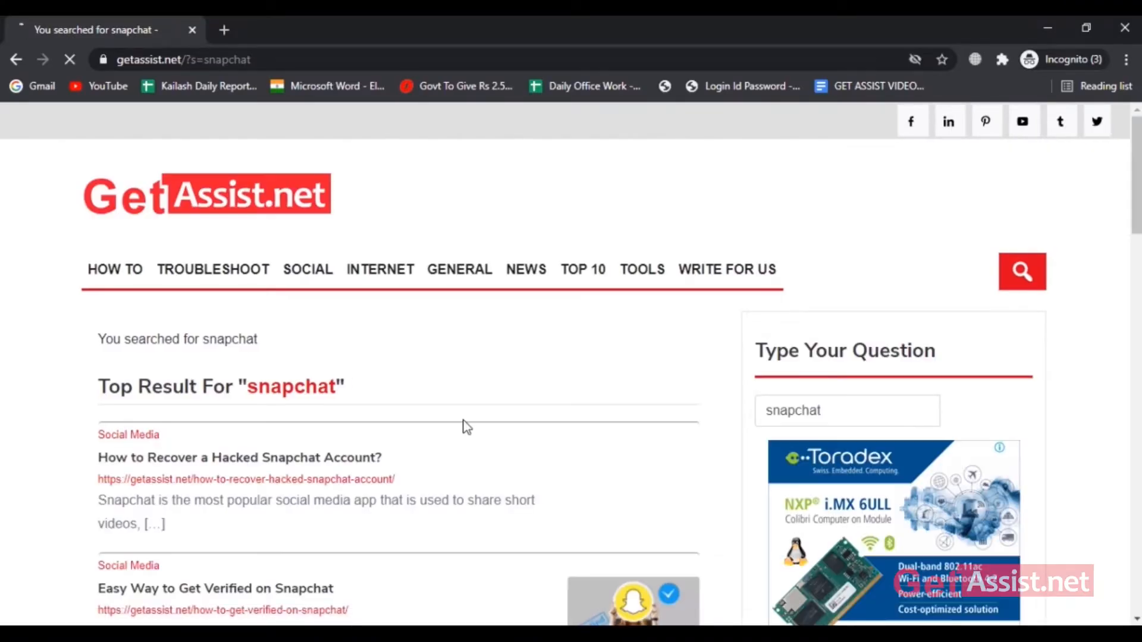
scroll(down, 3)
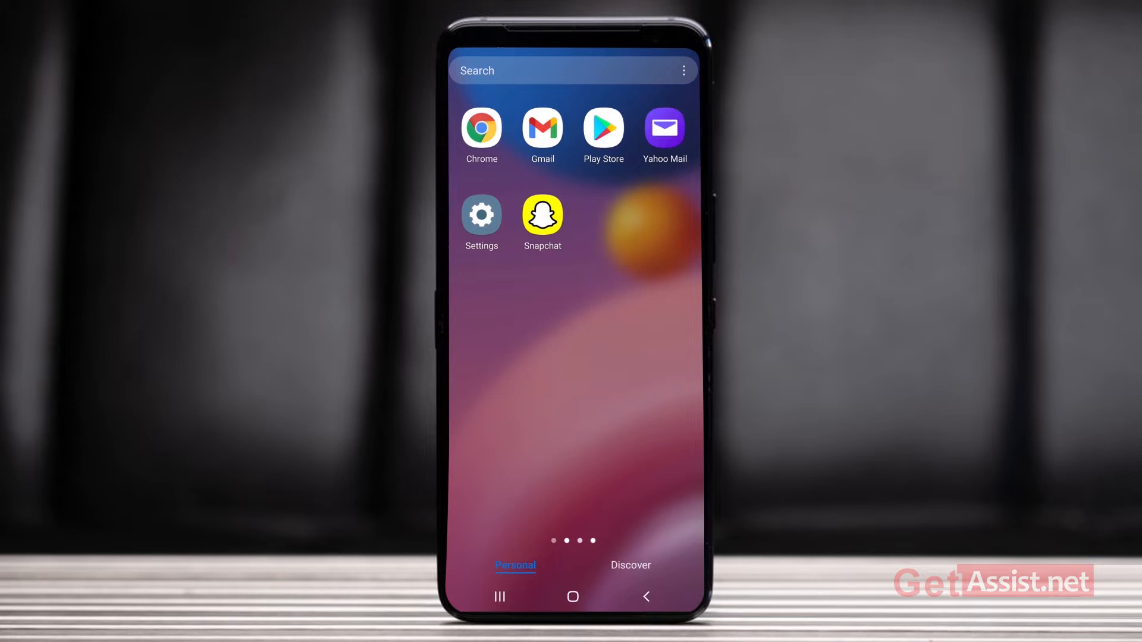
Launch Snapchat, go to Log In and enter the username in the Username or Email field
click(542, 216)
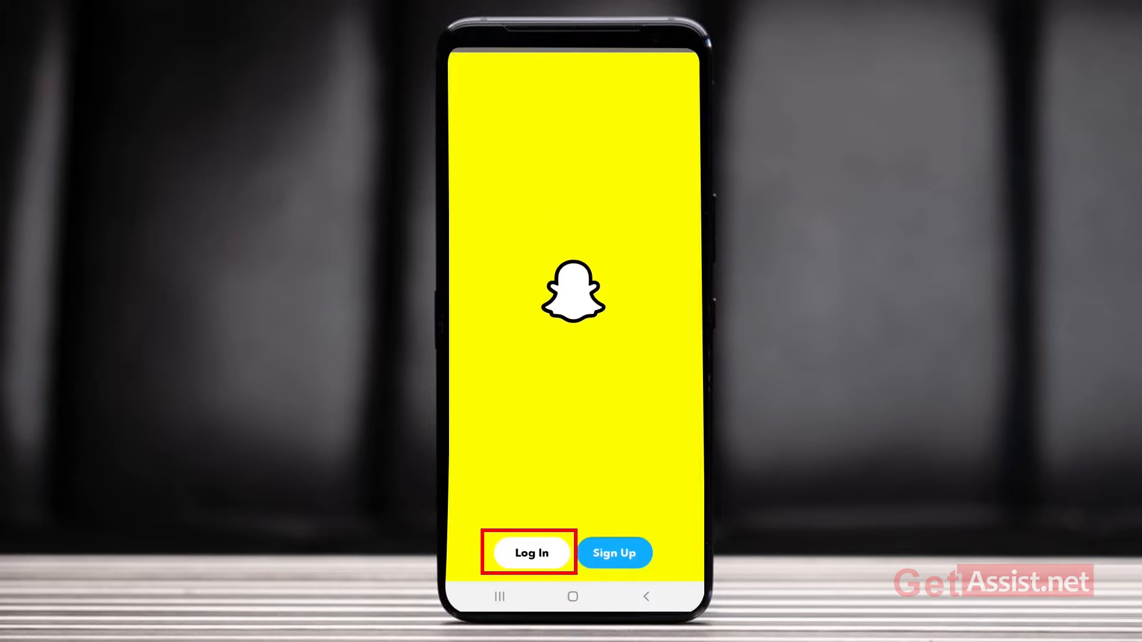
click(530, 552)
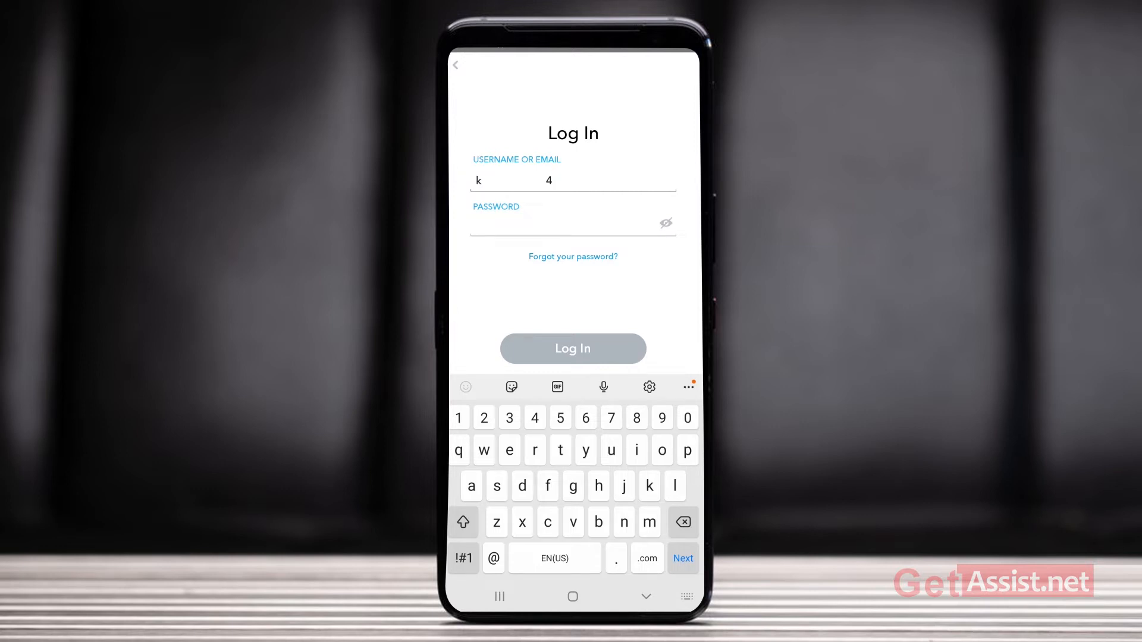
click(572, 257)
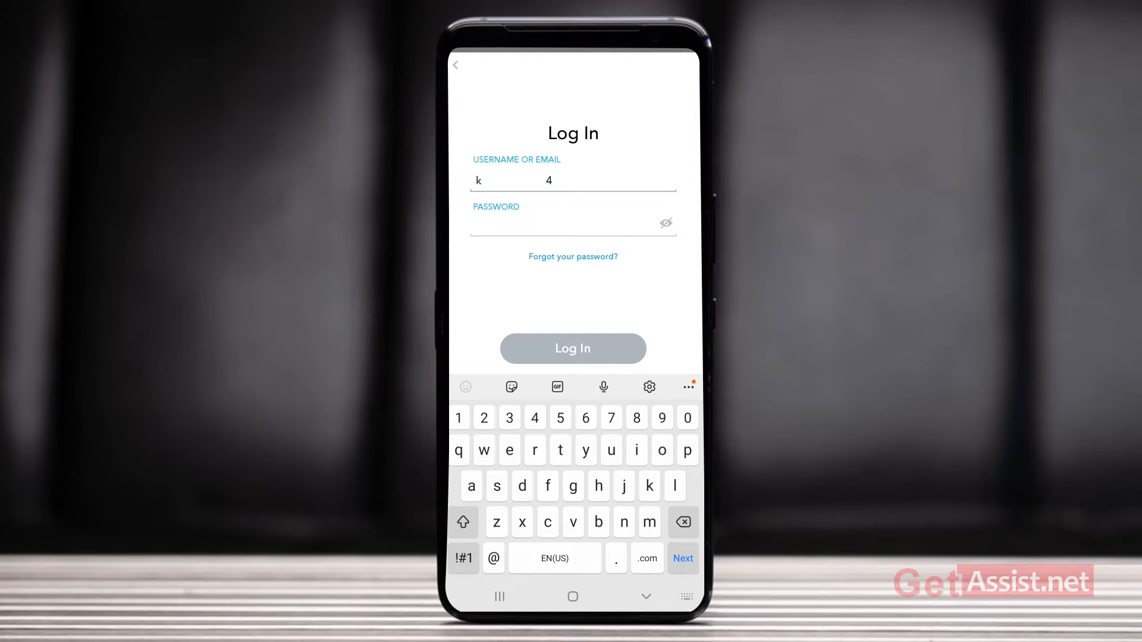
Start 'Forgot your password?' recovery and choose Via Email as the reset method
click(572, 256)
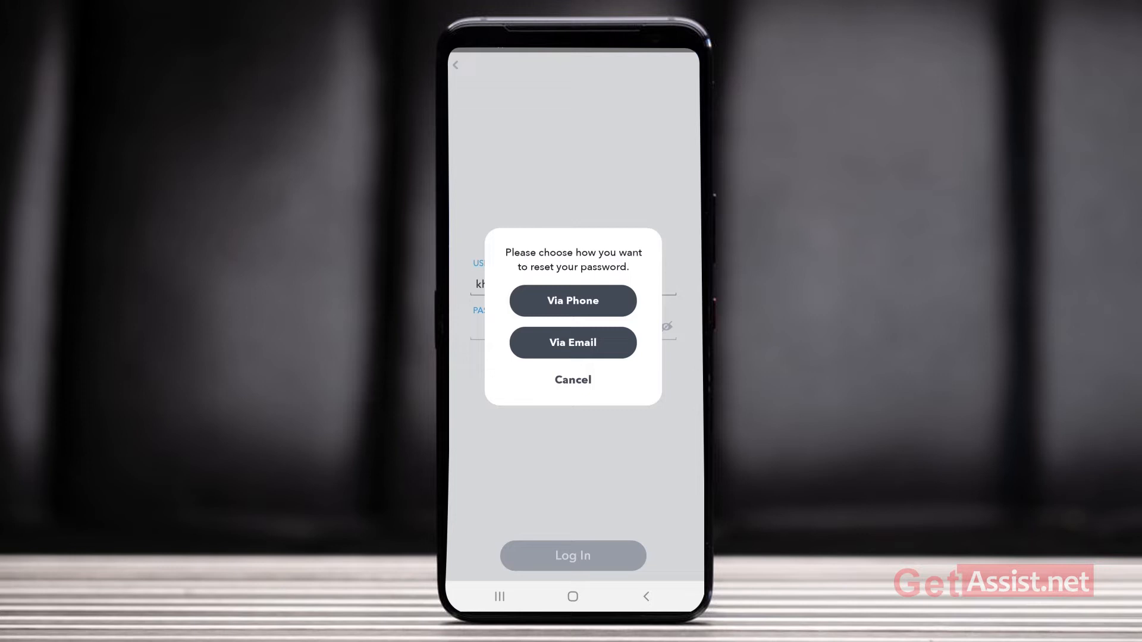
click(572, 342)
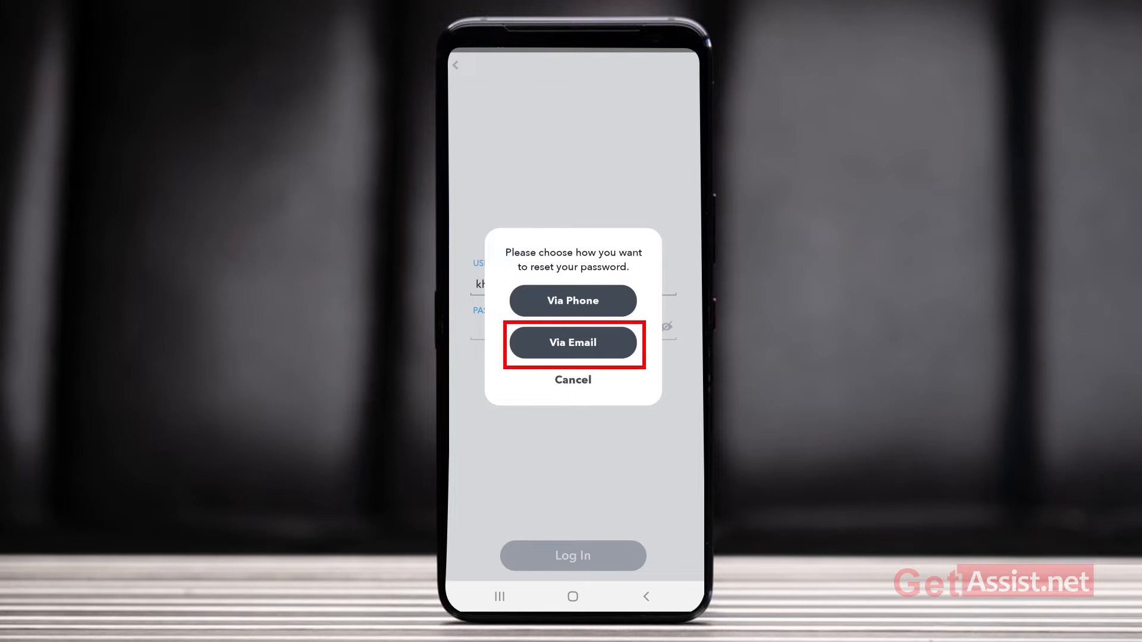
click(572, 342)
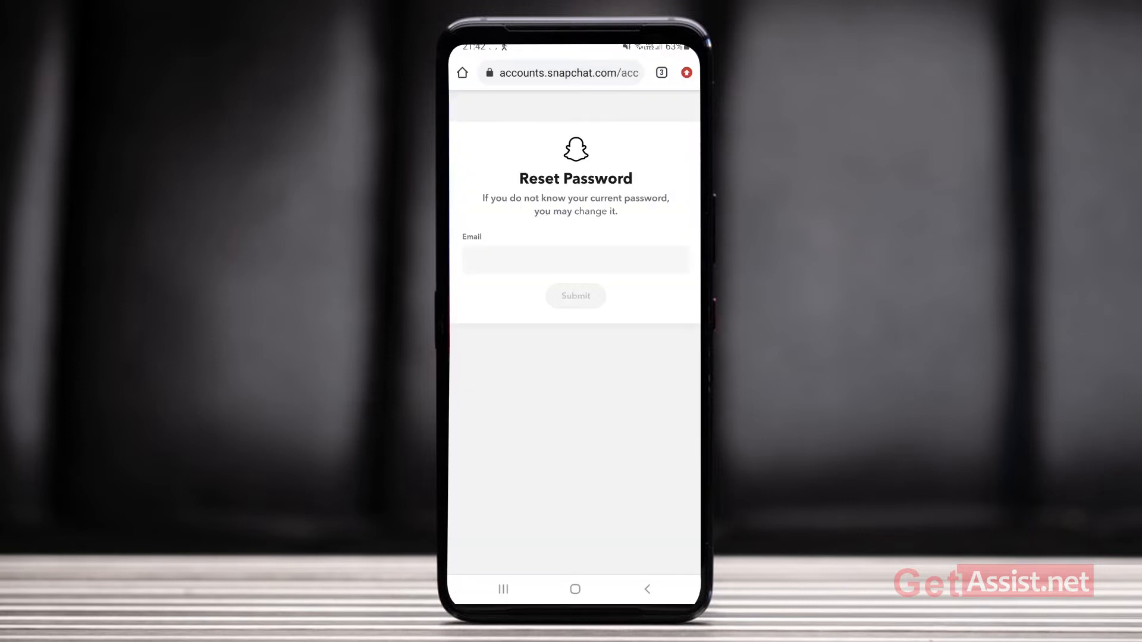
click(576, 260)
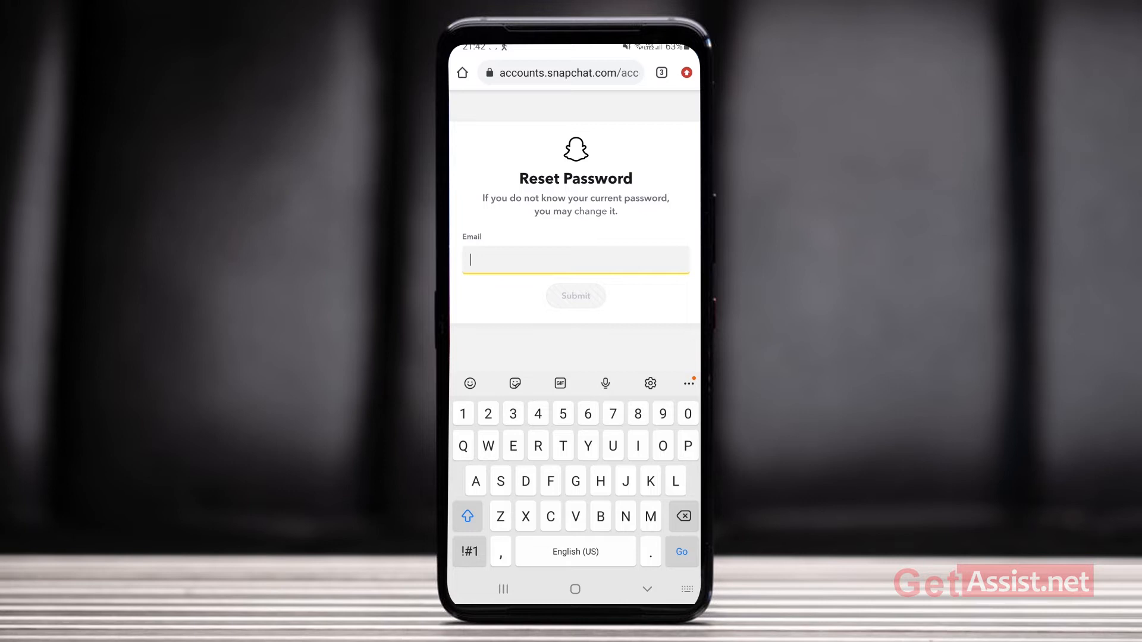
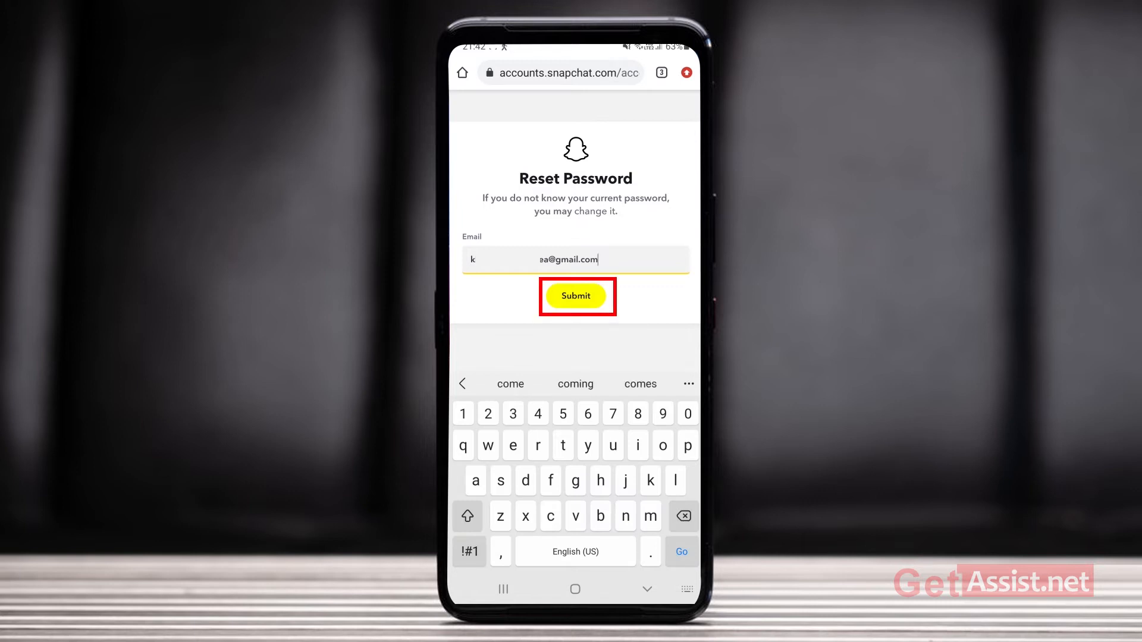
click(576, 295)
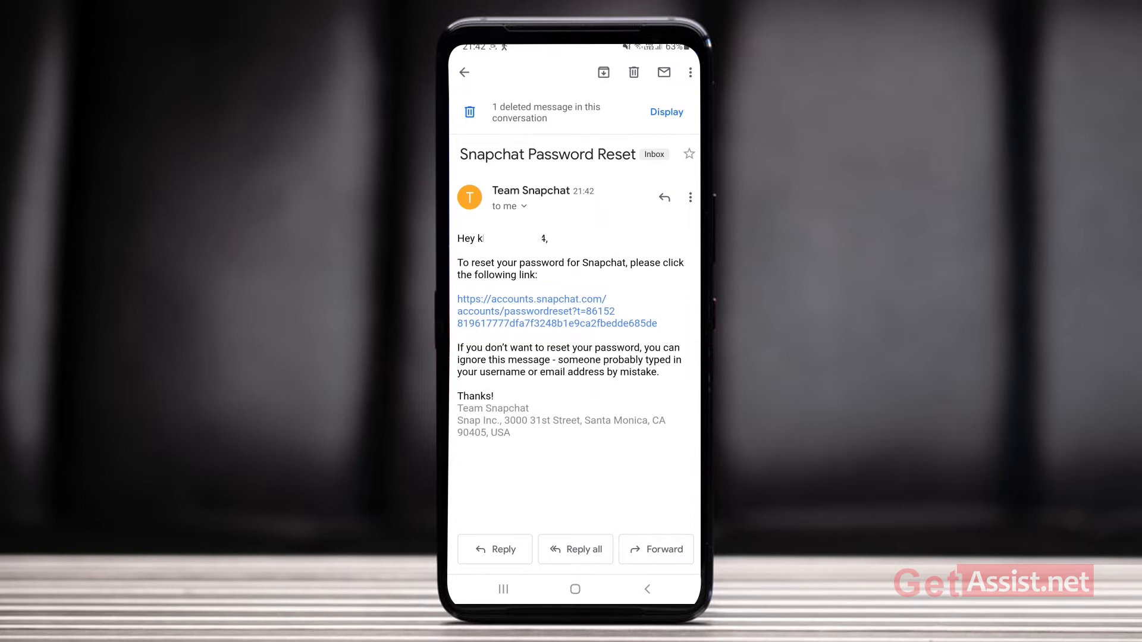
Follow the password reset link from the Snapchat Password Reset email in Gmail
click(535, 312)
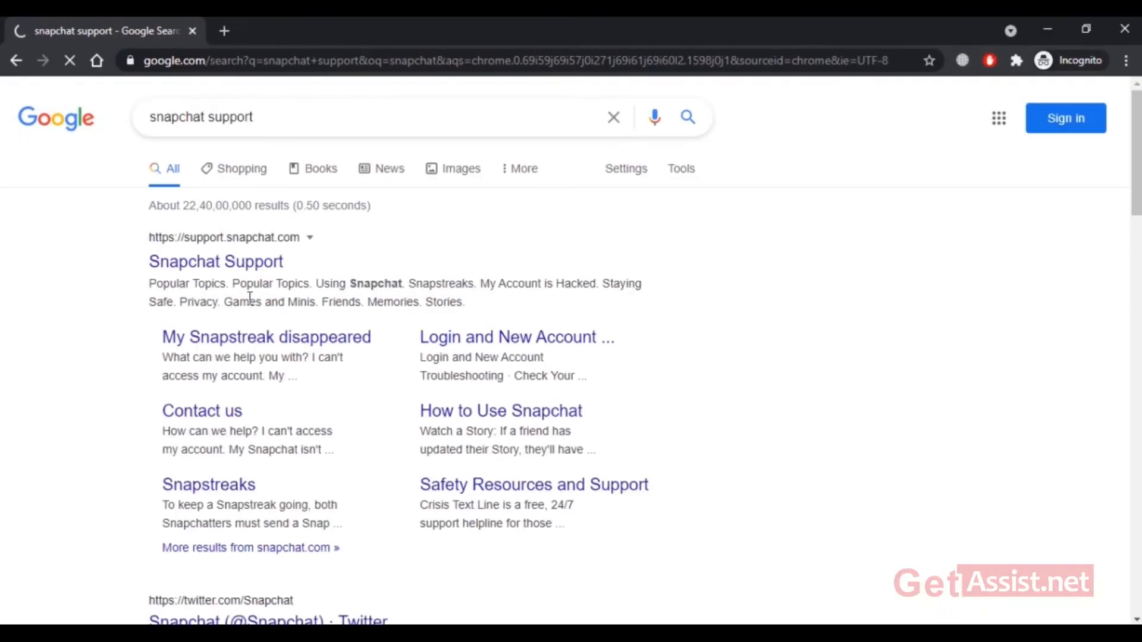
Reach the Snapchat Support Contact Us form via Safety > Report a Safety Concern
click(247, 261)
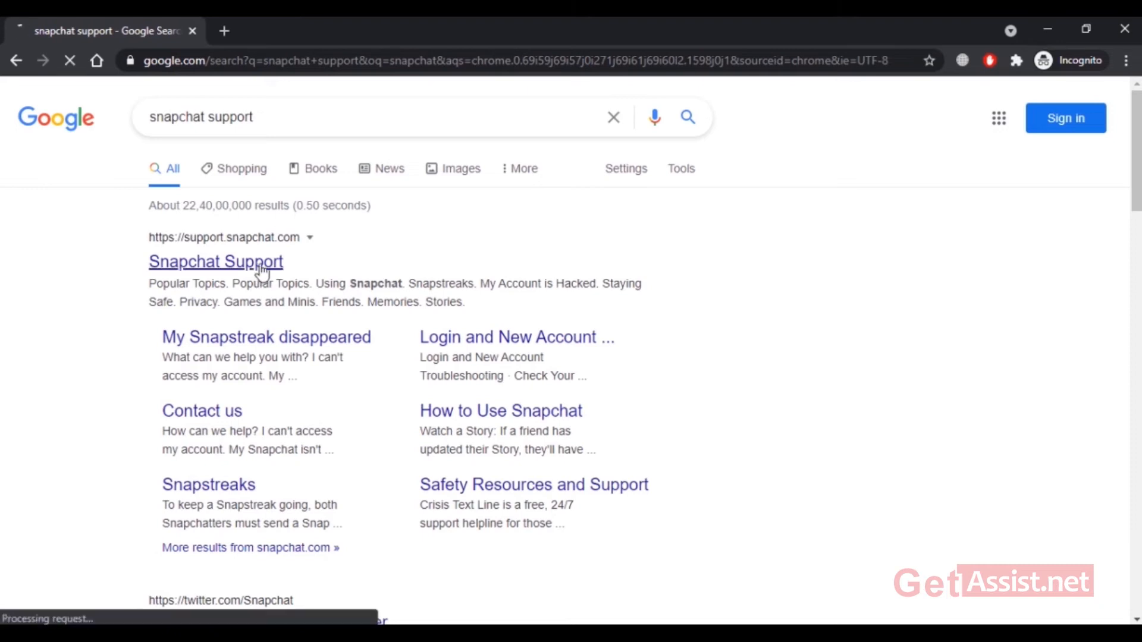
click(215, 262)
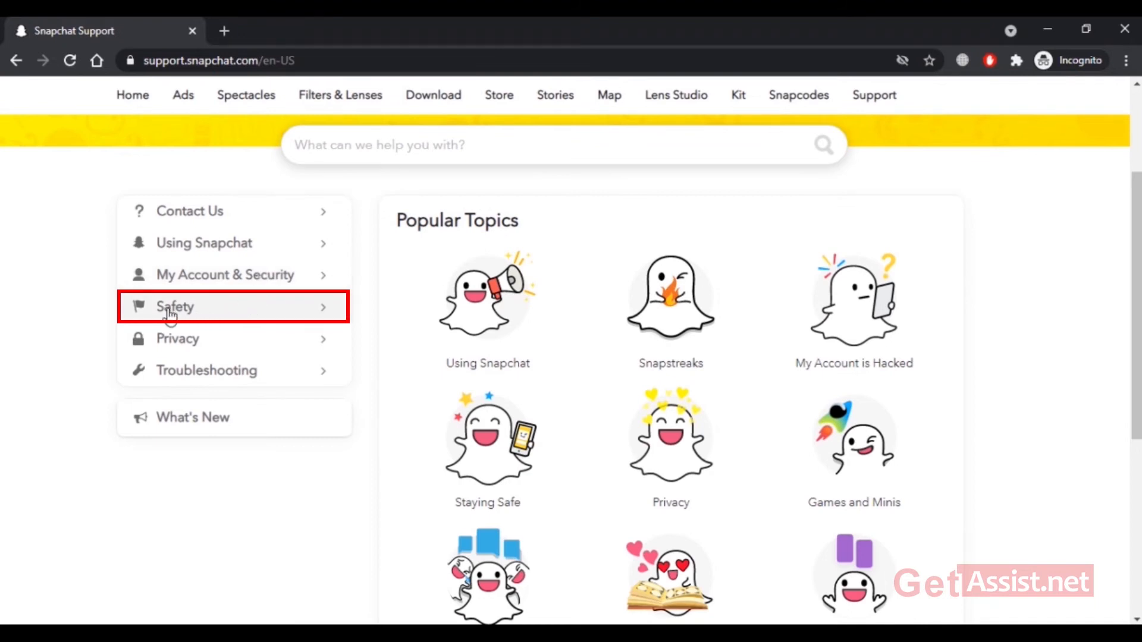
click(174, 307)
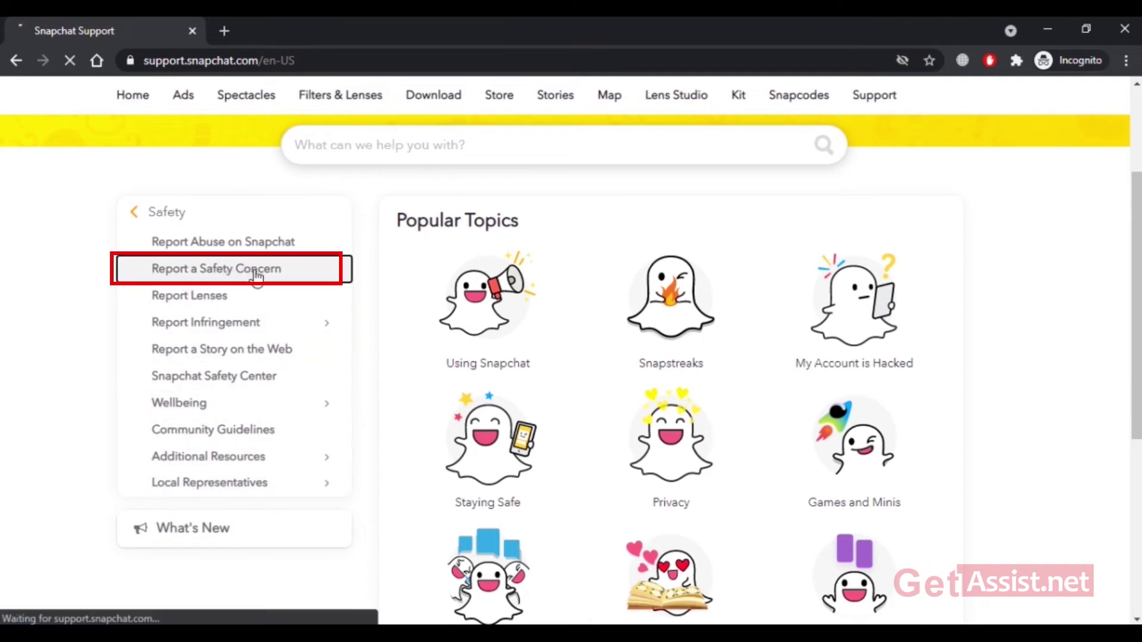
click(232, 269)
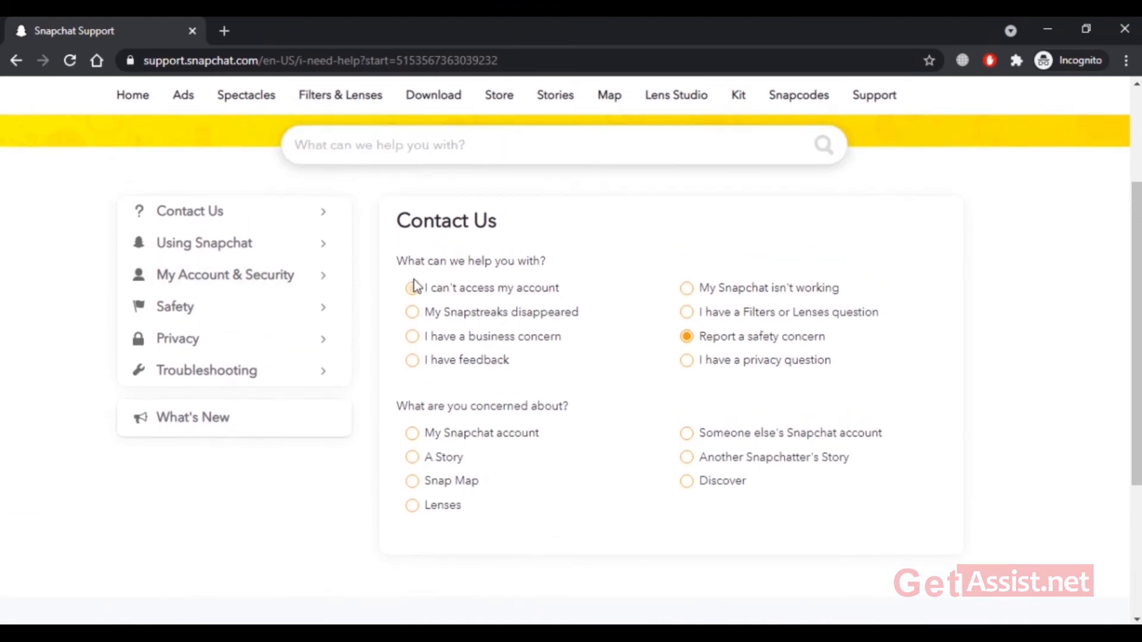
mouse_move(411, 298)
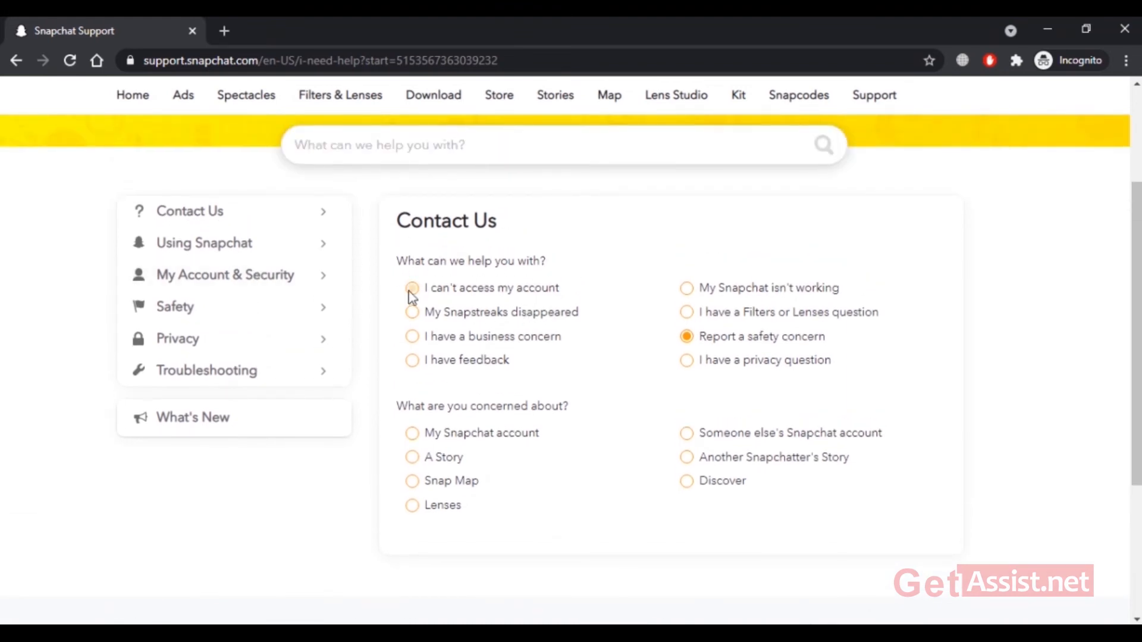
Choose 'I can't access my account' and 'I think my account was hacked' as the issue
click(412, 287)
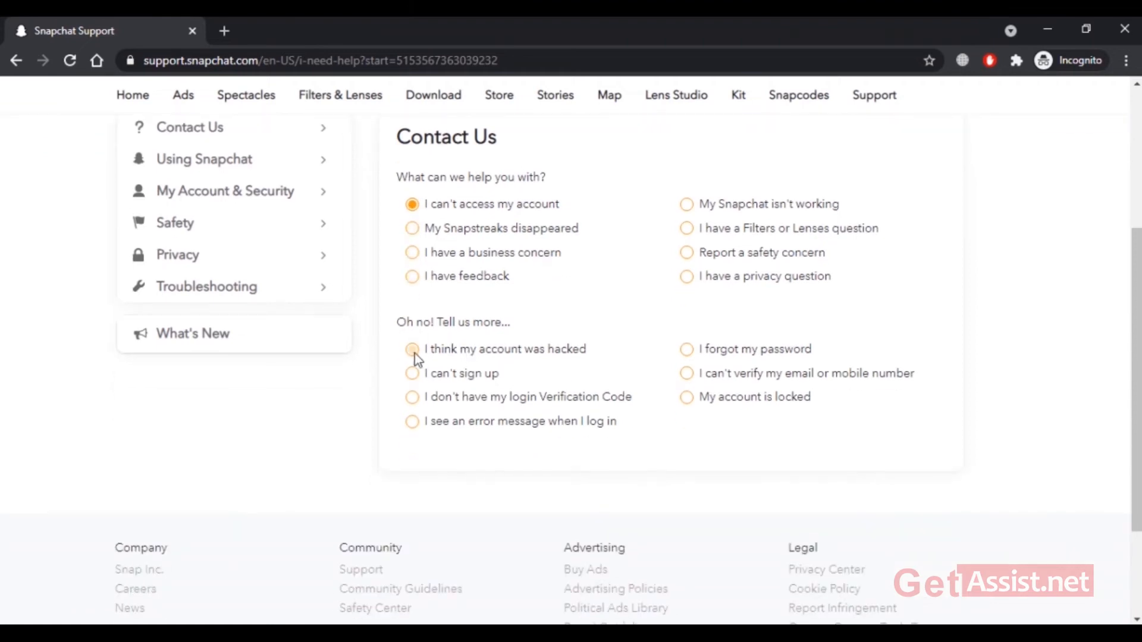
click(411, 350)
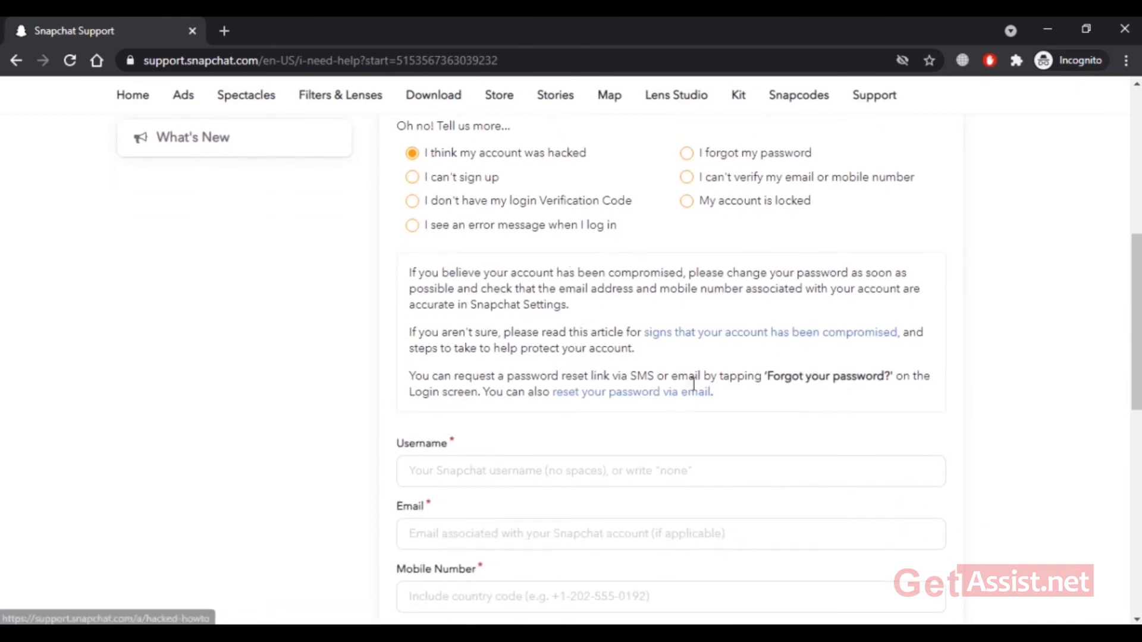
mouse_move(538, 395)
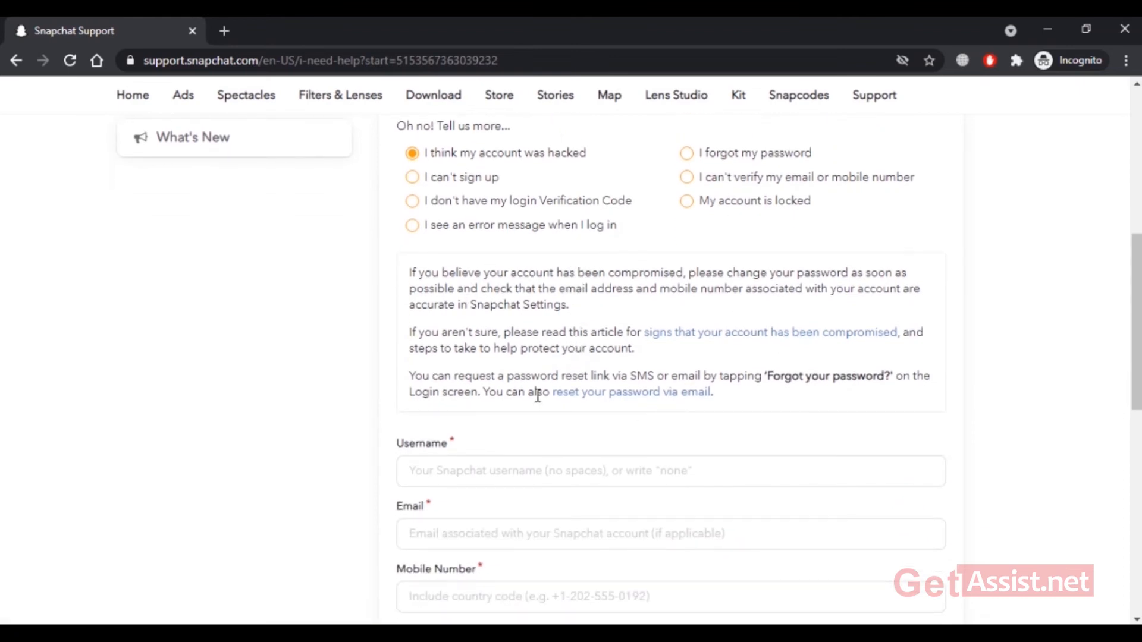
scroll(down, 3)
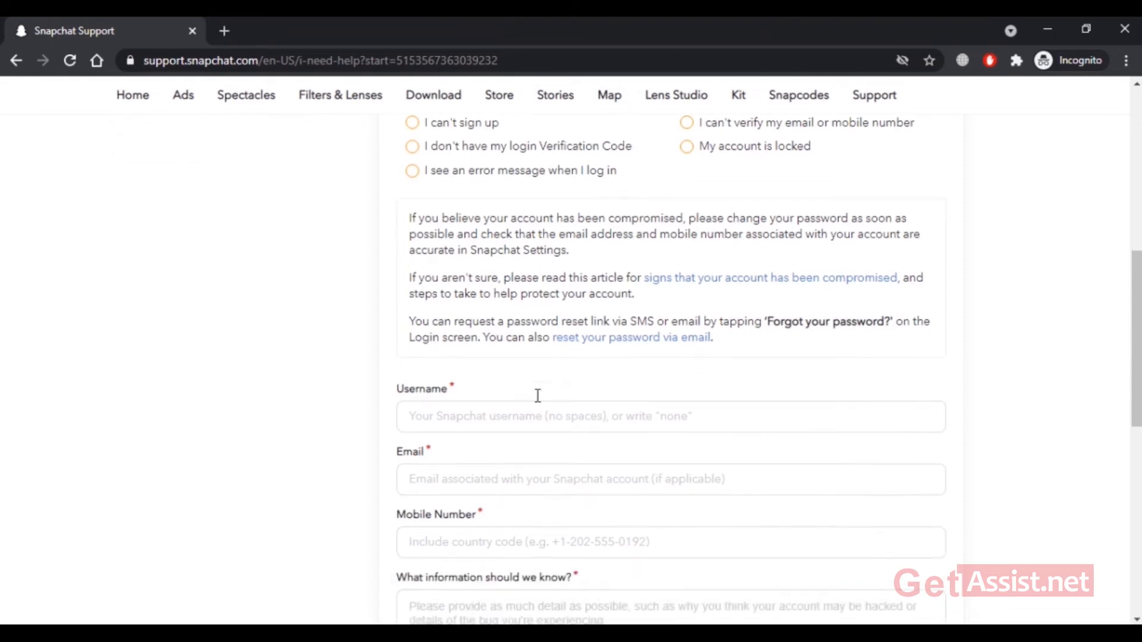
scroll(down, 3)
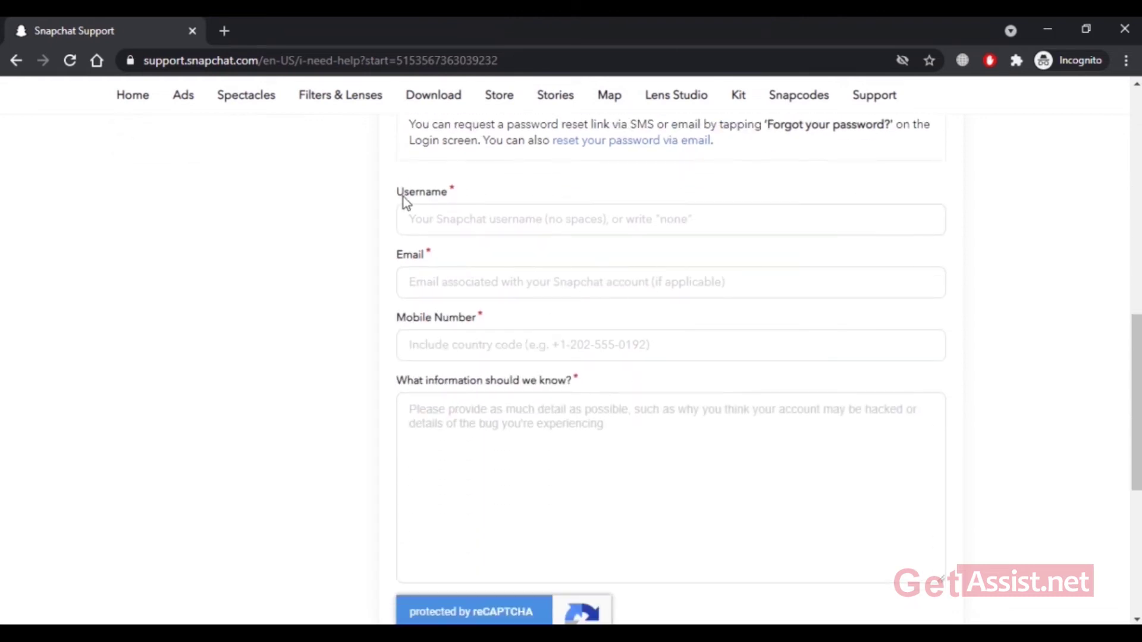
Fill the Username, Email and Mobile Number fields with placeholder linked-account details
click(476, 219)
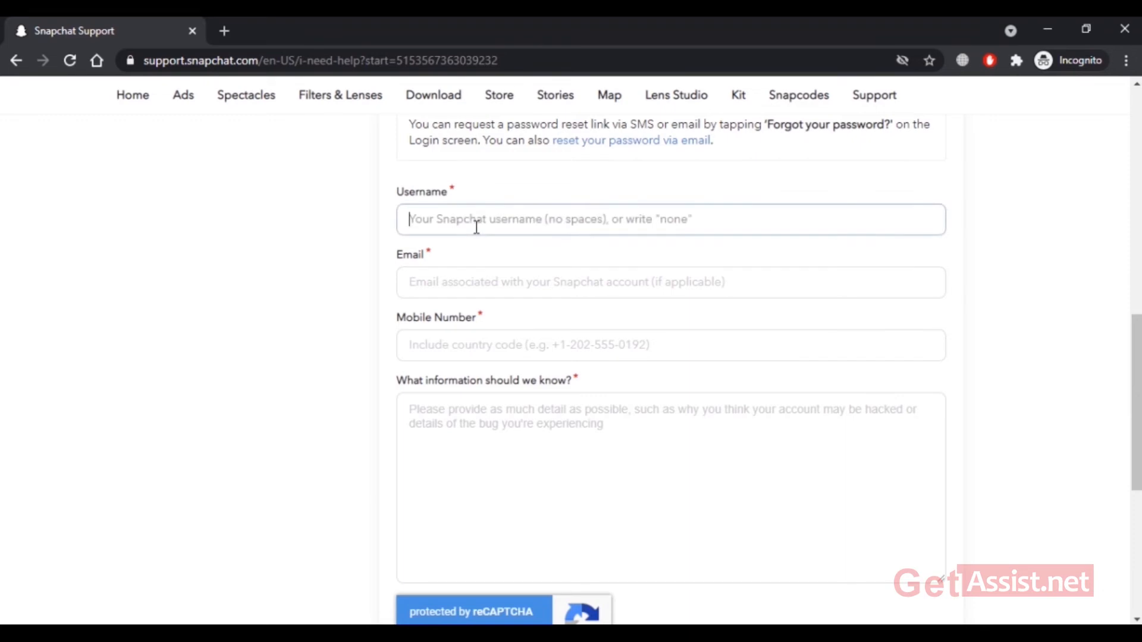
text(Your)
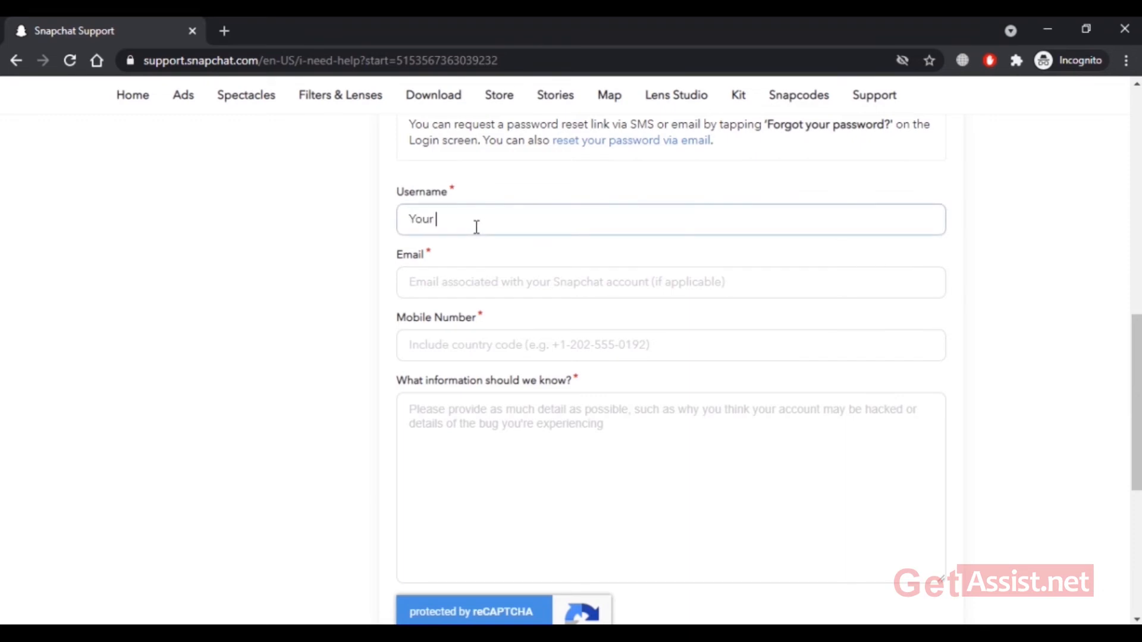
text(Snapchat)
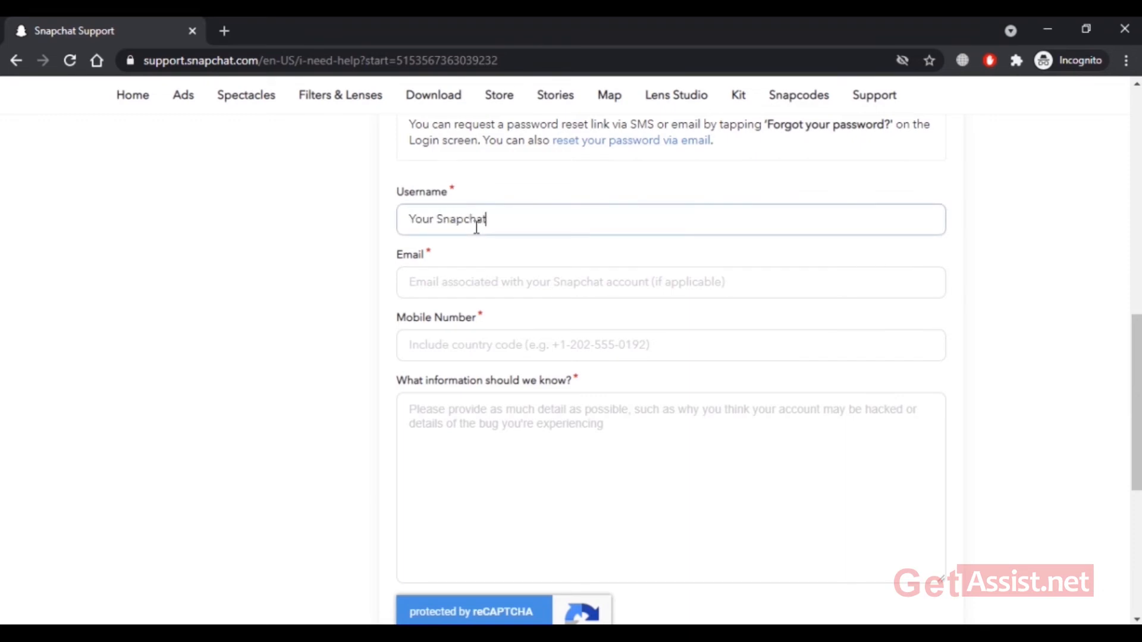
text(Username)
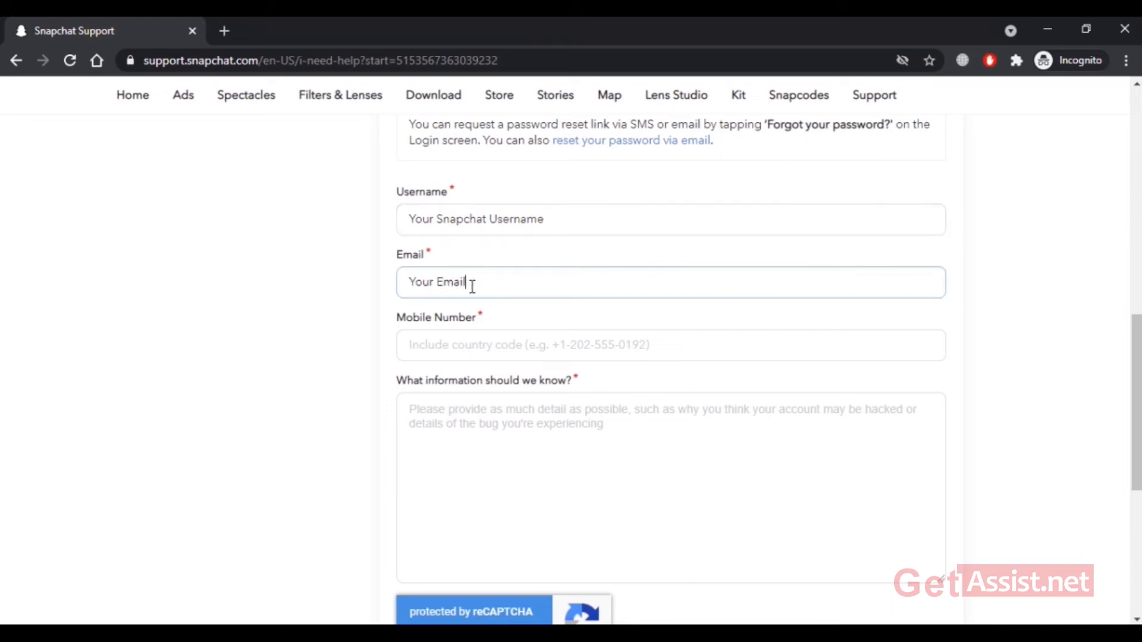
text(address)
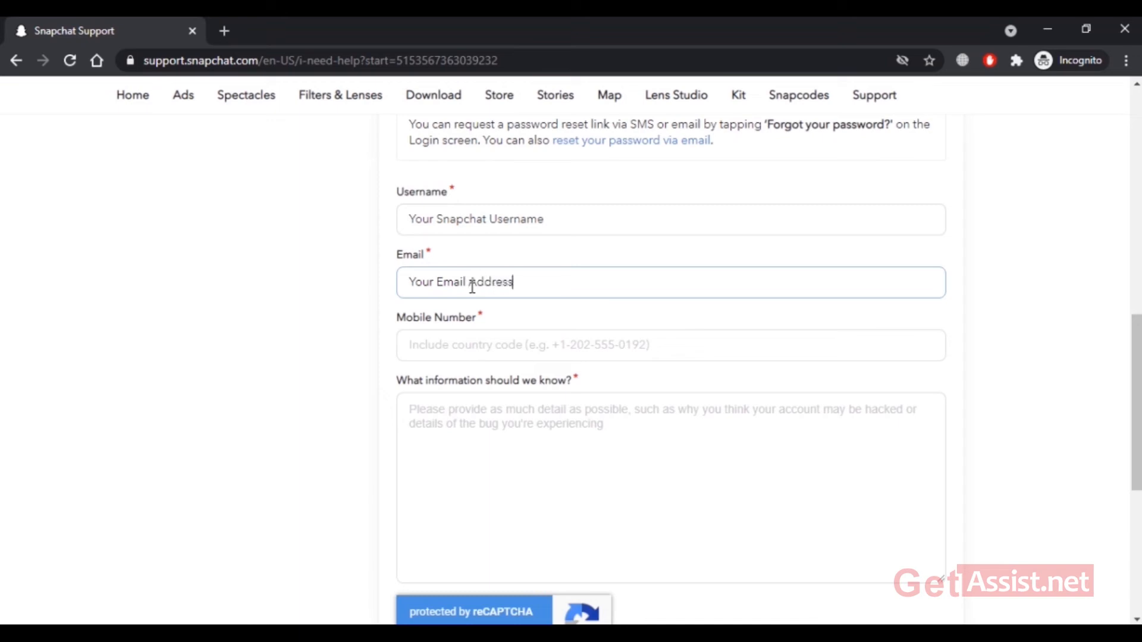
text(linked to)
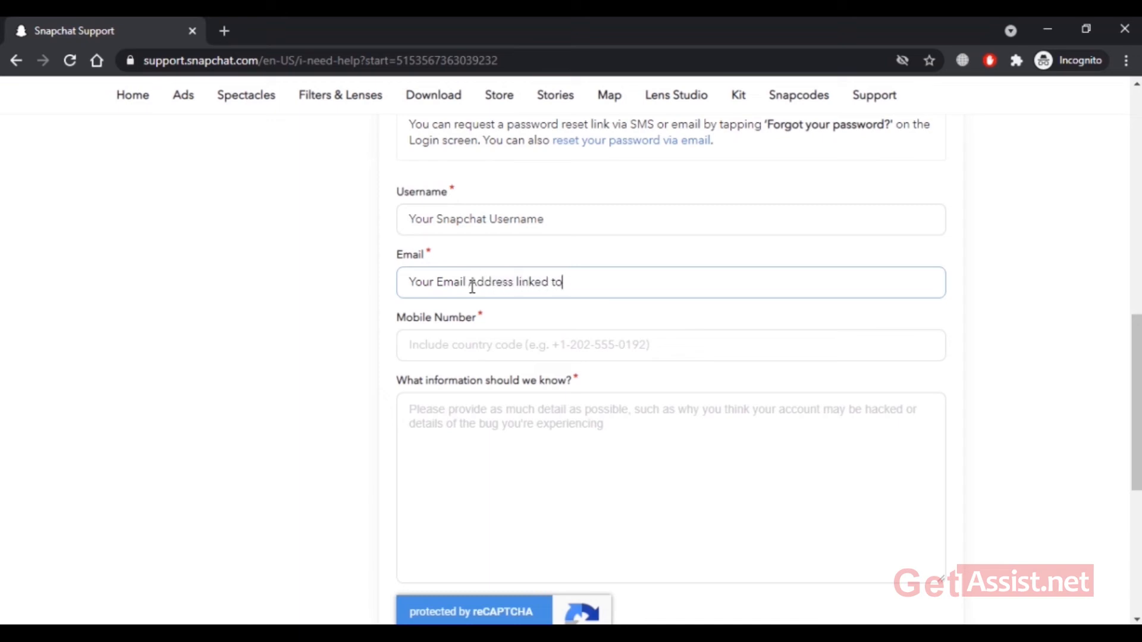
text(your Snapchat Account)
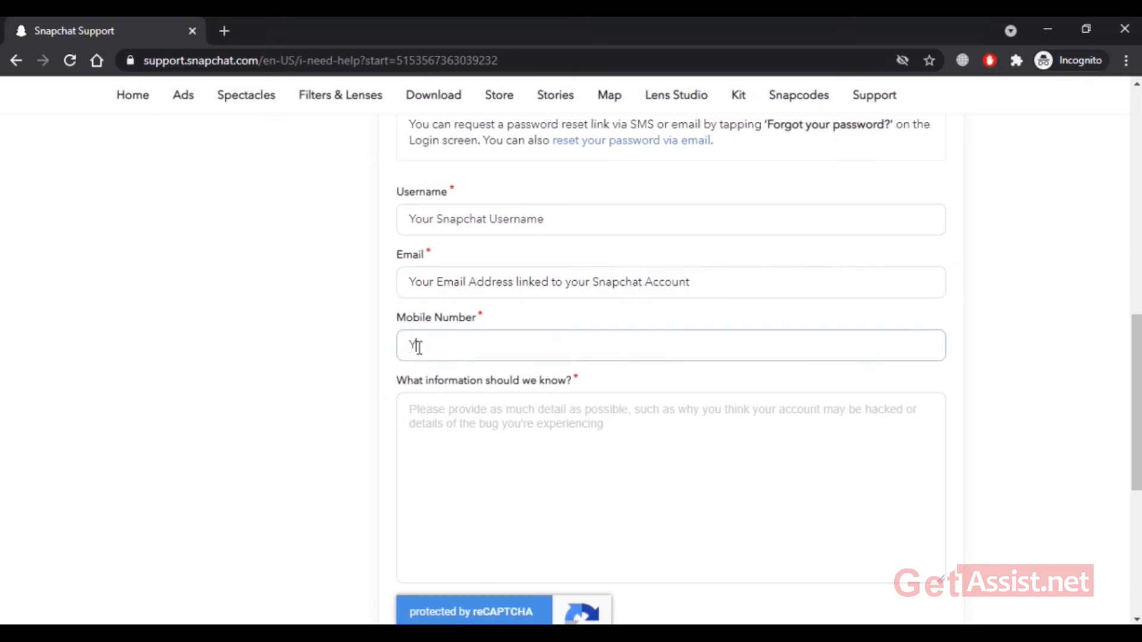
text(our Mobile Number)
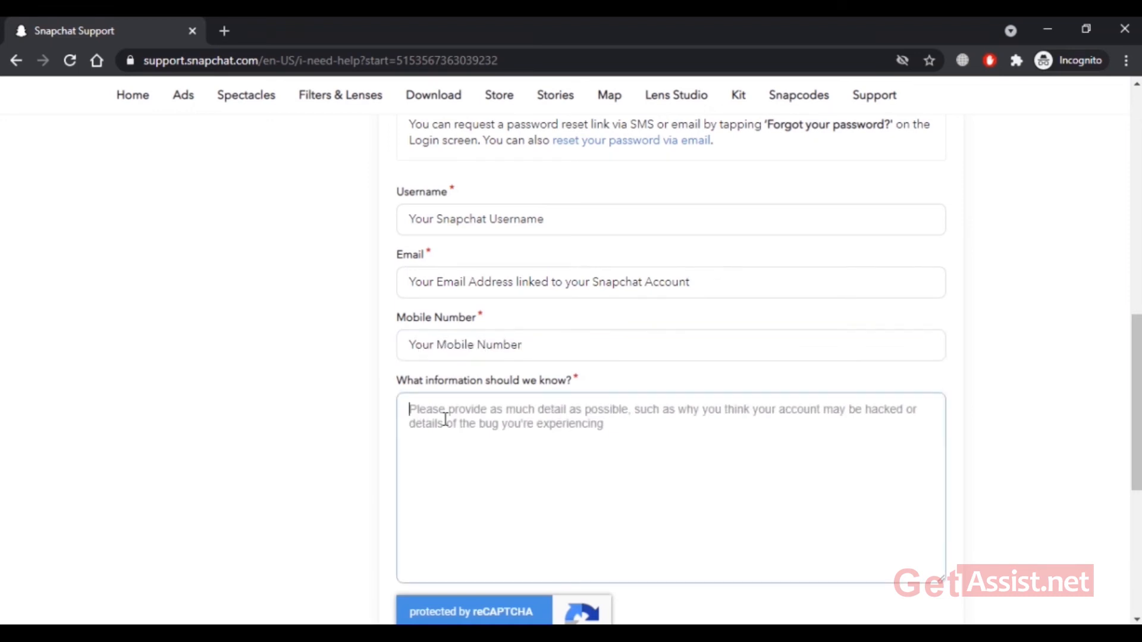
Write that email and phone number were changed, password reset fails, and ask for help getting the account back
text(m)
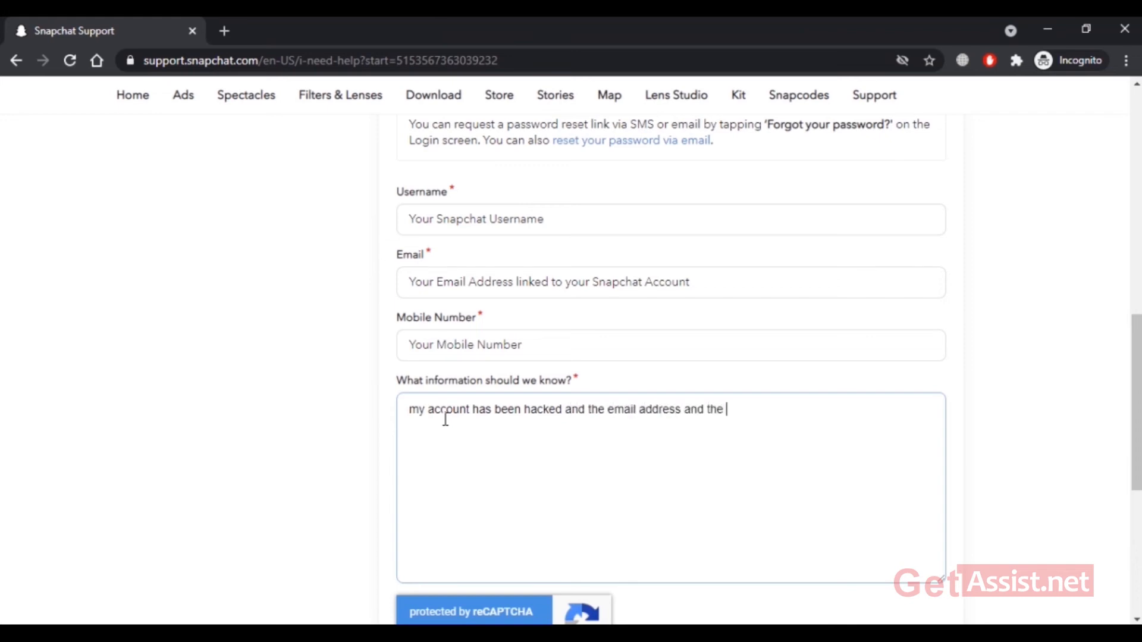
text(phone num)
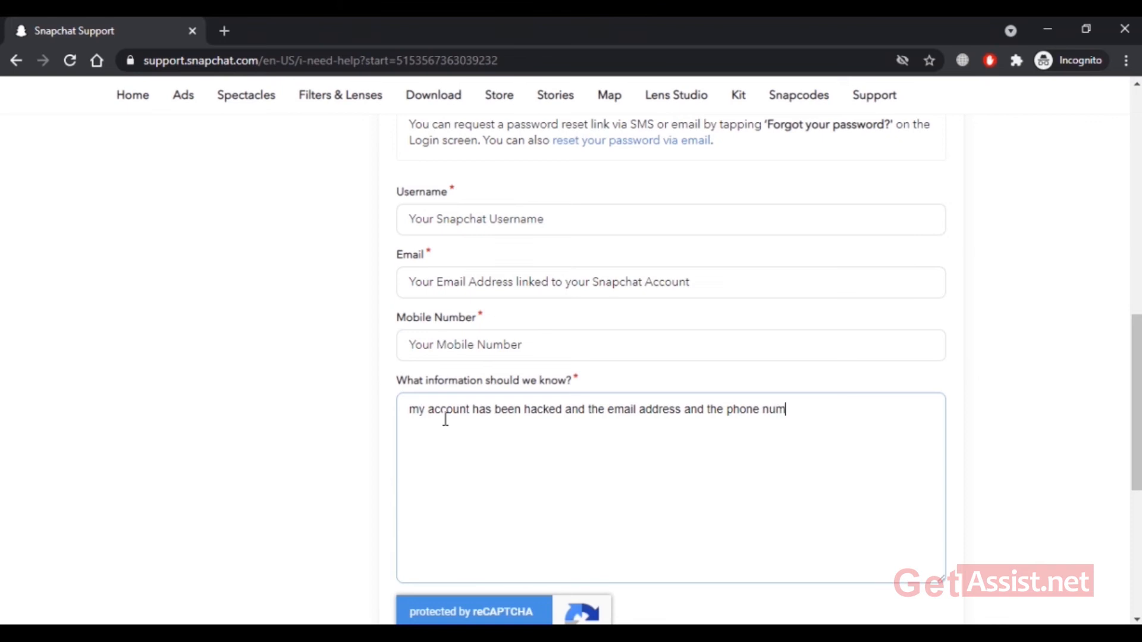
text(ber hav)
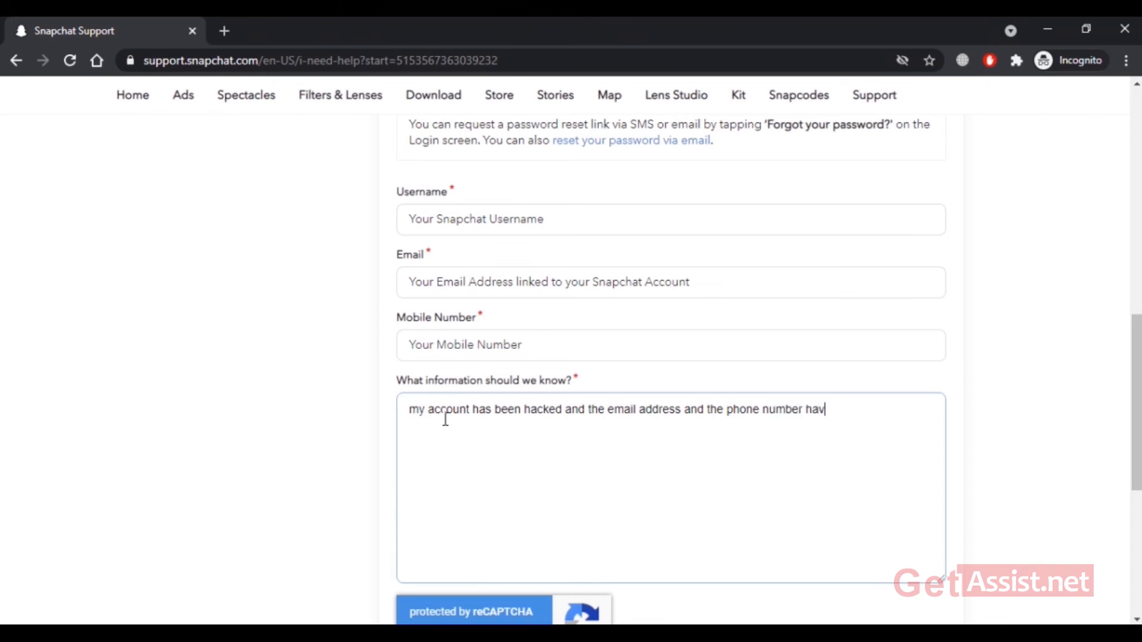
text(e also been changed.)
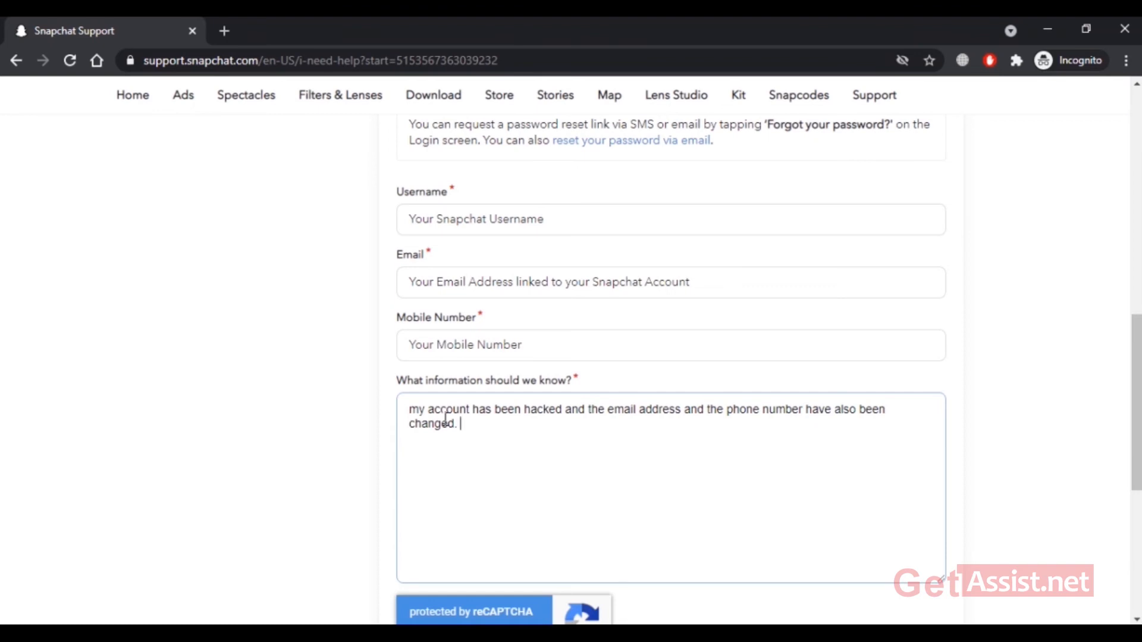
text(I)
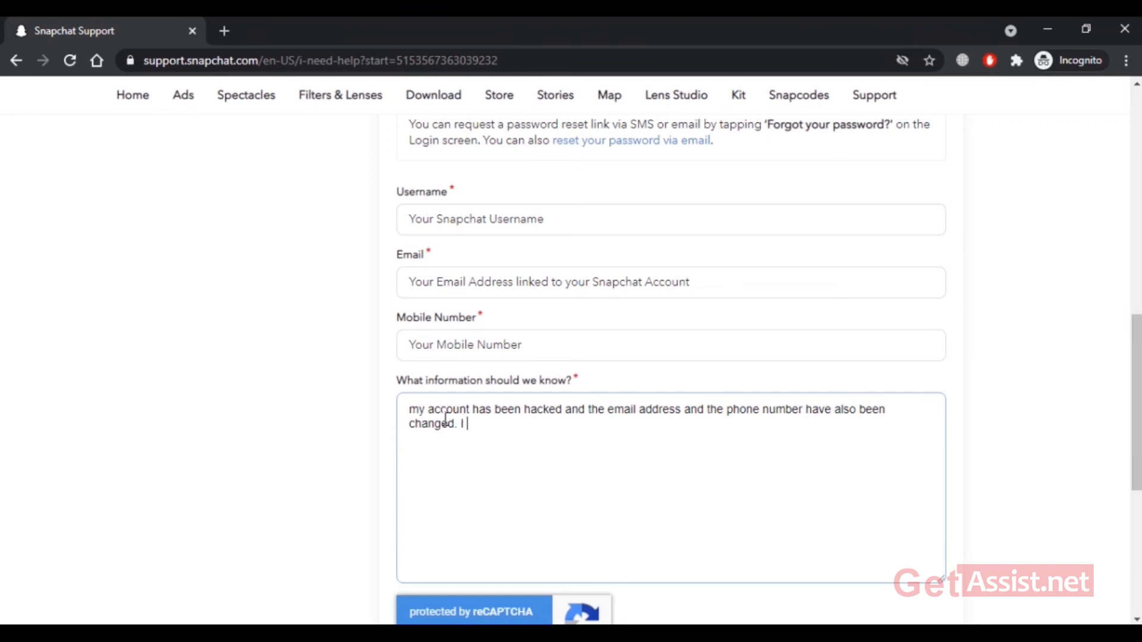
text(am not able to)
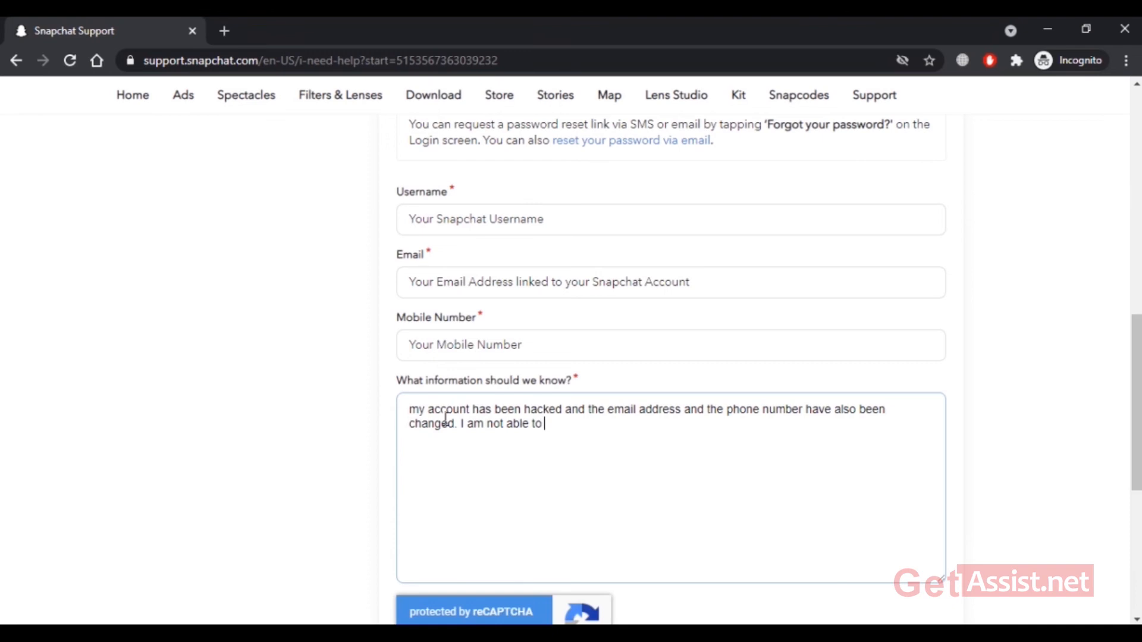
text(reset the pass)
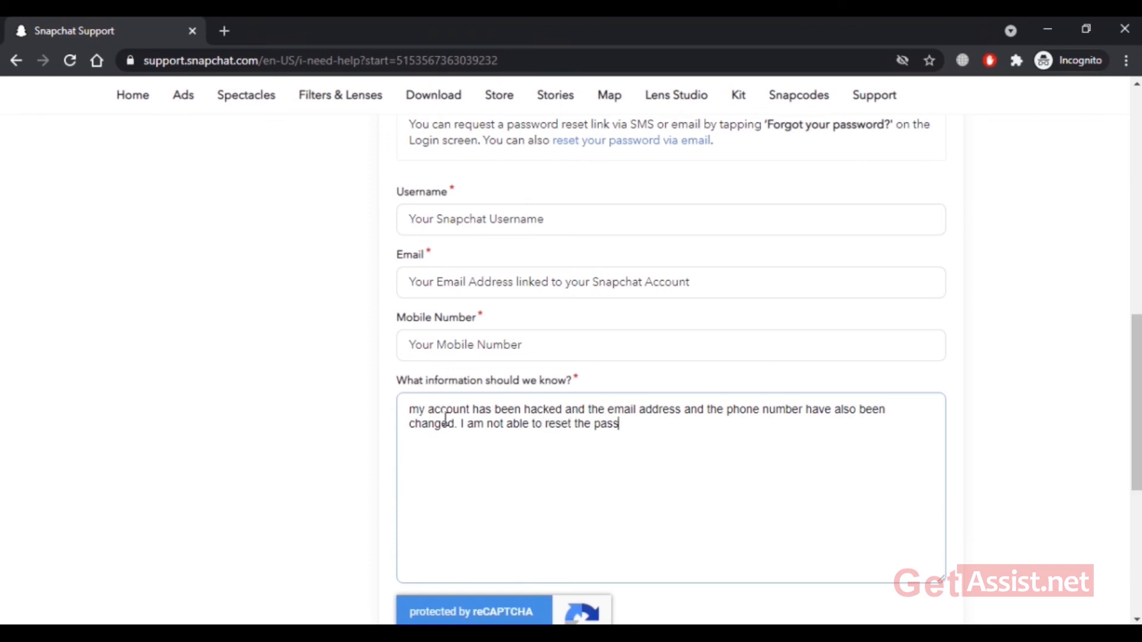
text(word. Pl)
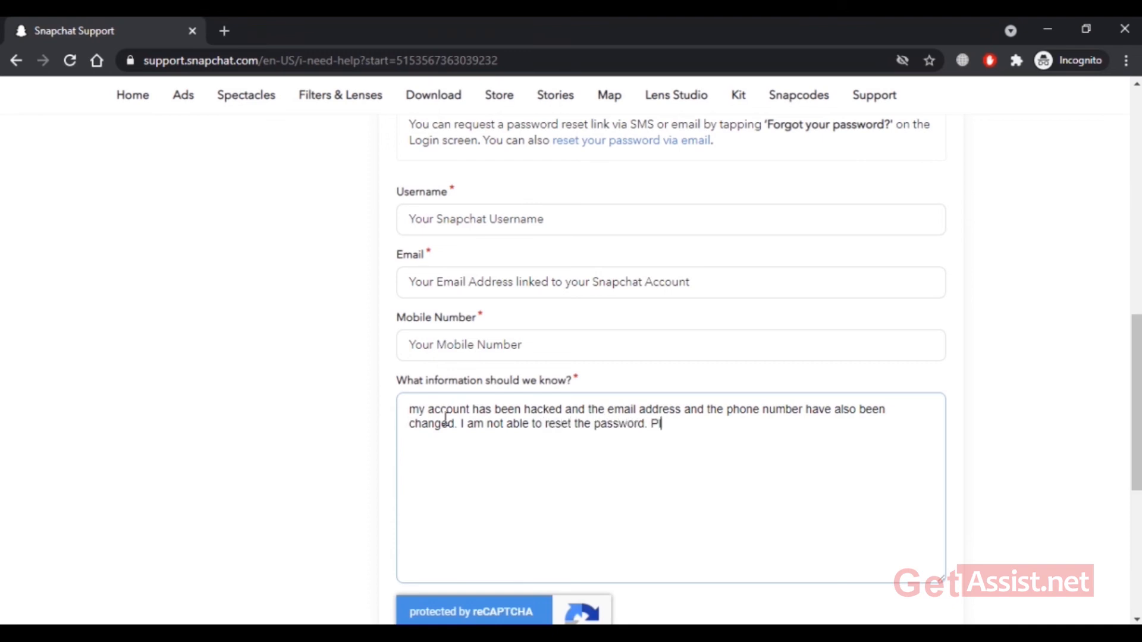
text(lease help me)
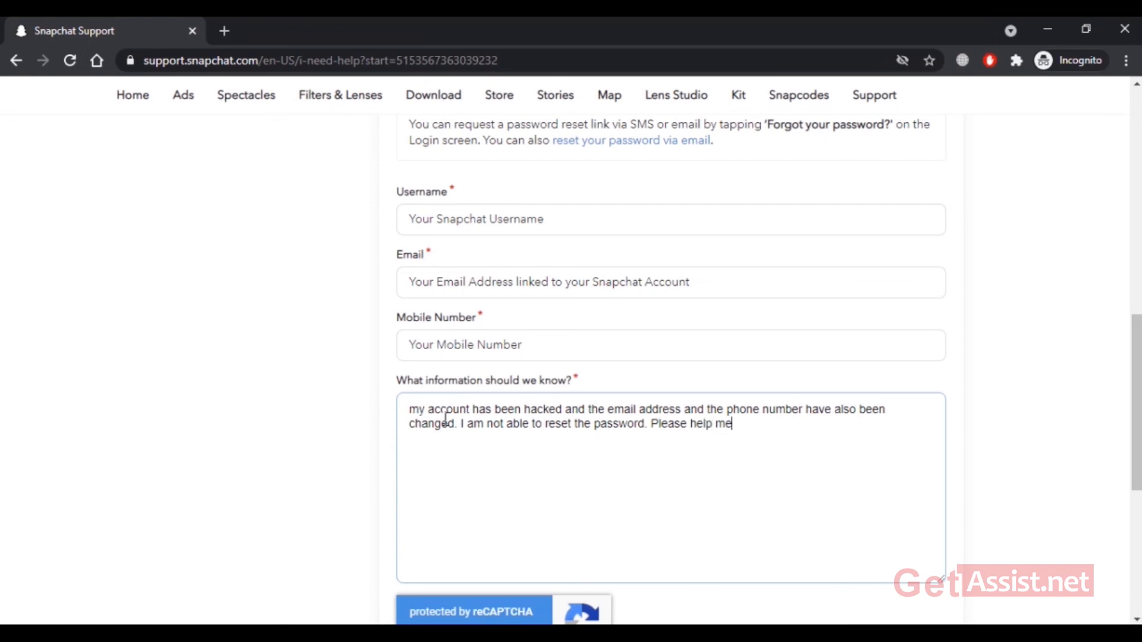
text(in getting my)
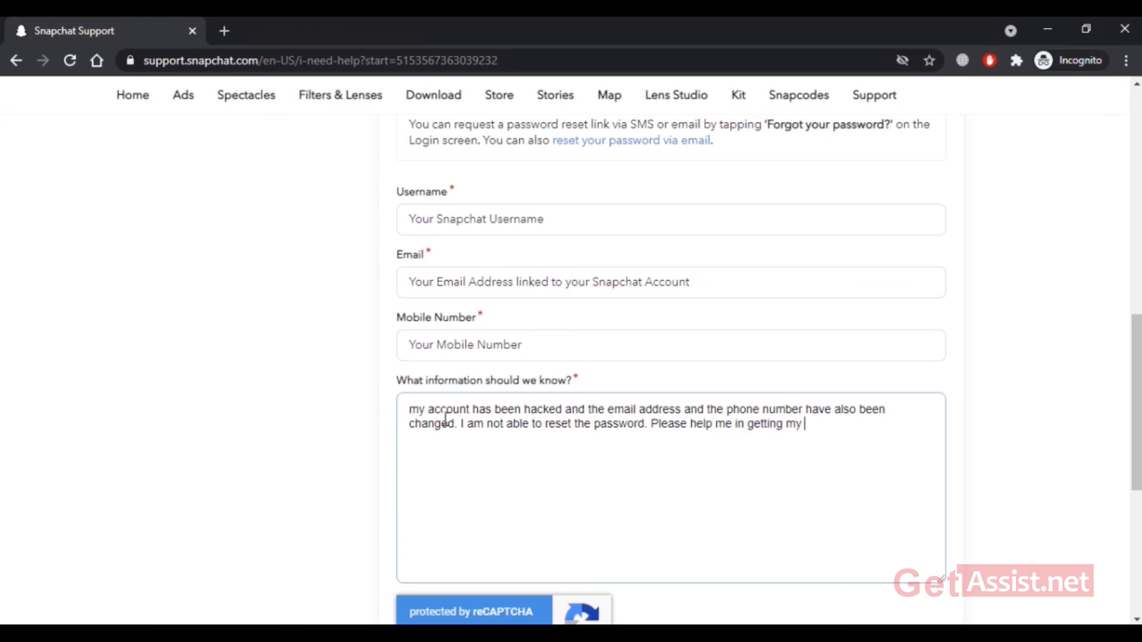
text(account back.)
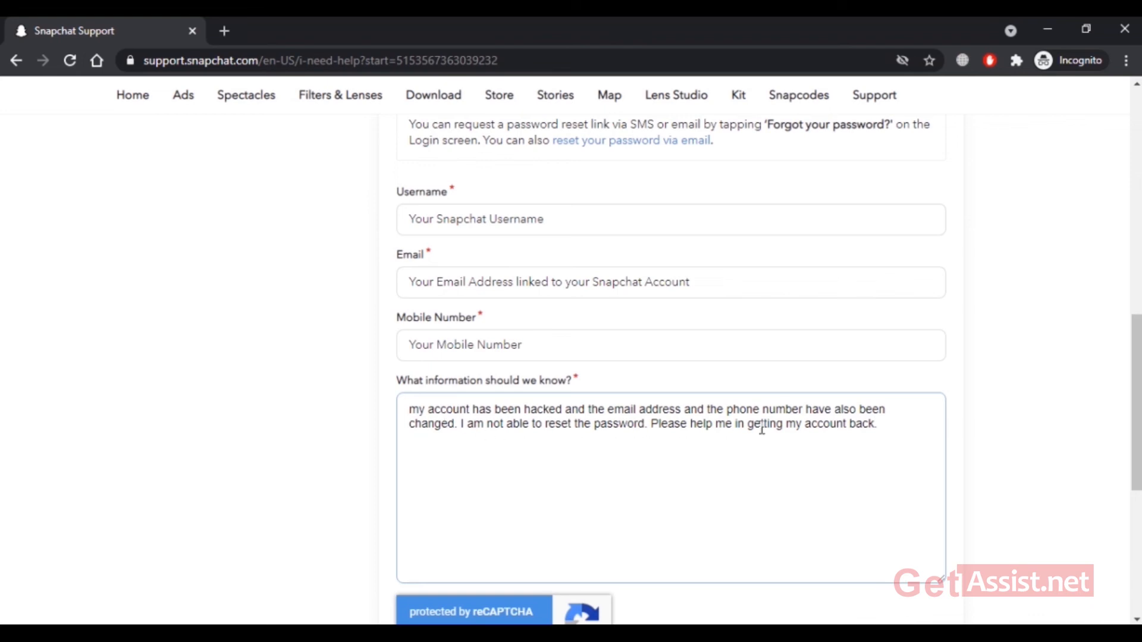
Scroll to the end of the form so the reCAPTCHA notice and Send button are visible
scroll(down, 3)
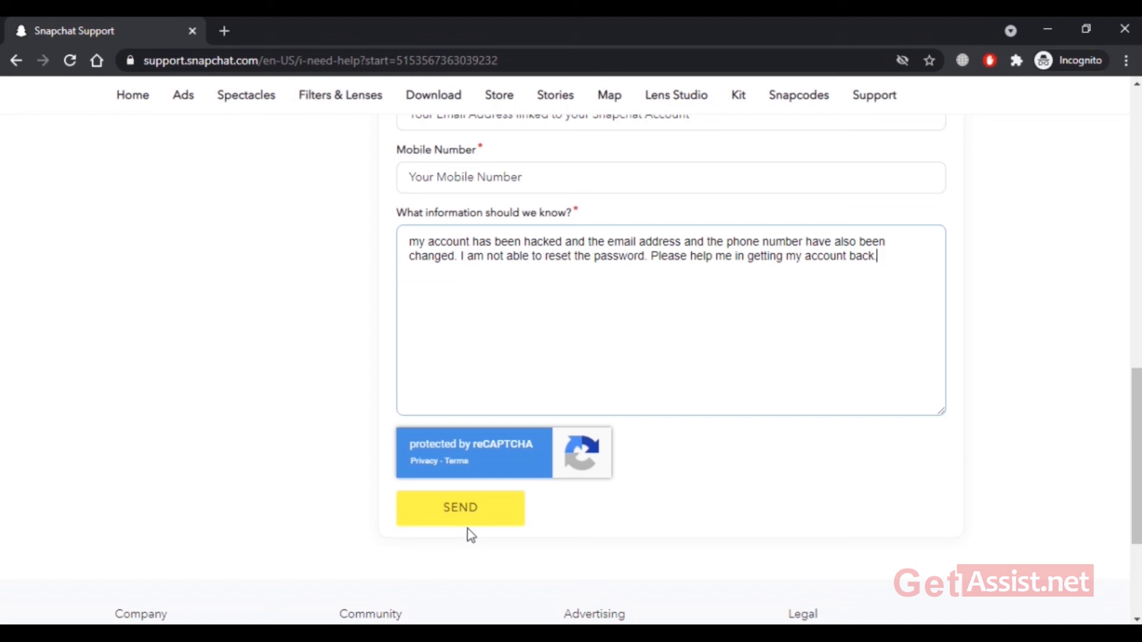
mouse_move(712, 564)
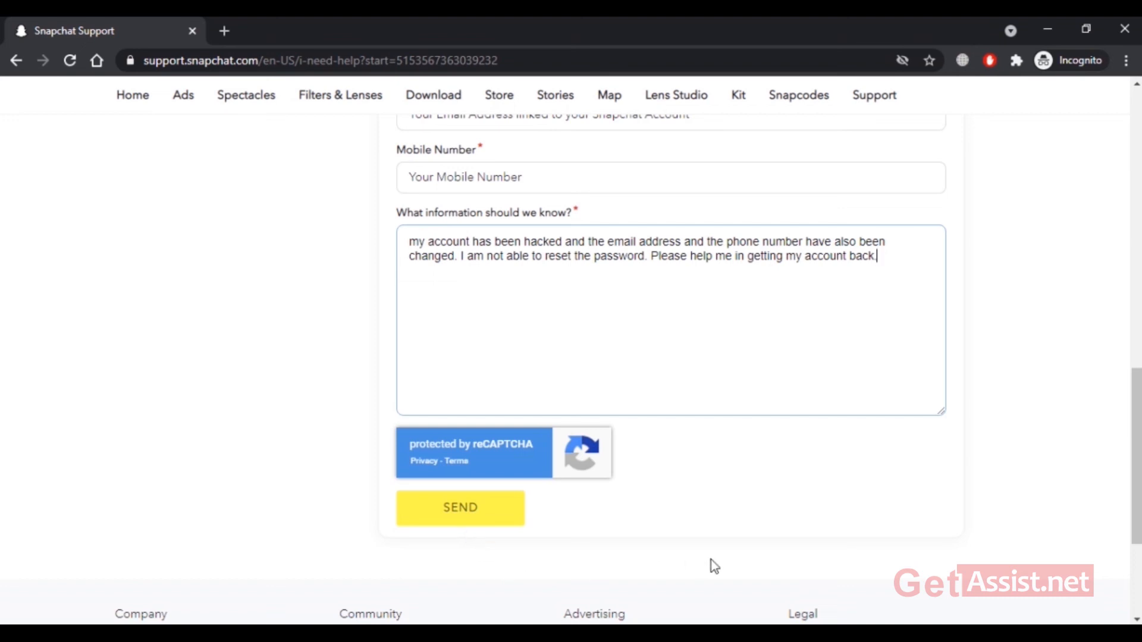
scroll(down, 3)
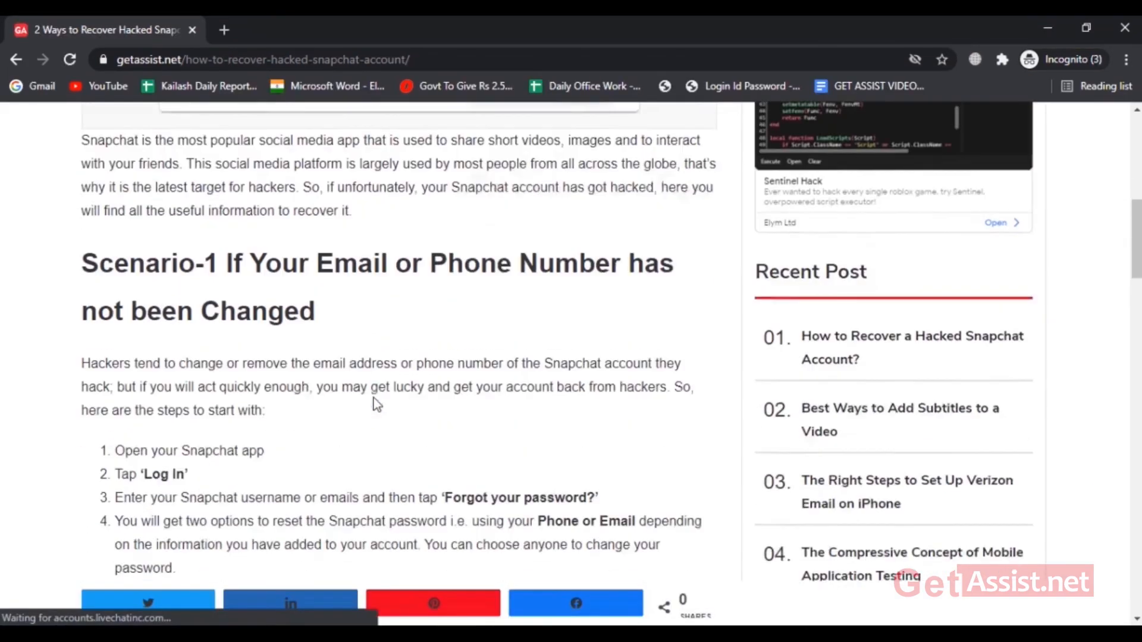
Scroll through the GetAssist guide's Scenario-1 and support-form steps down to Related Post
scroll(down, 3)
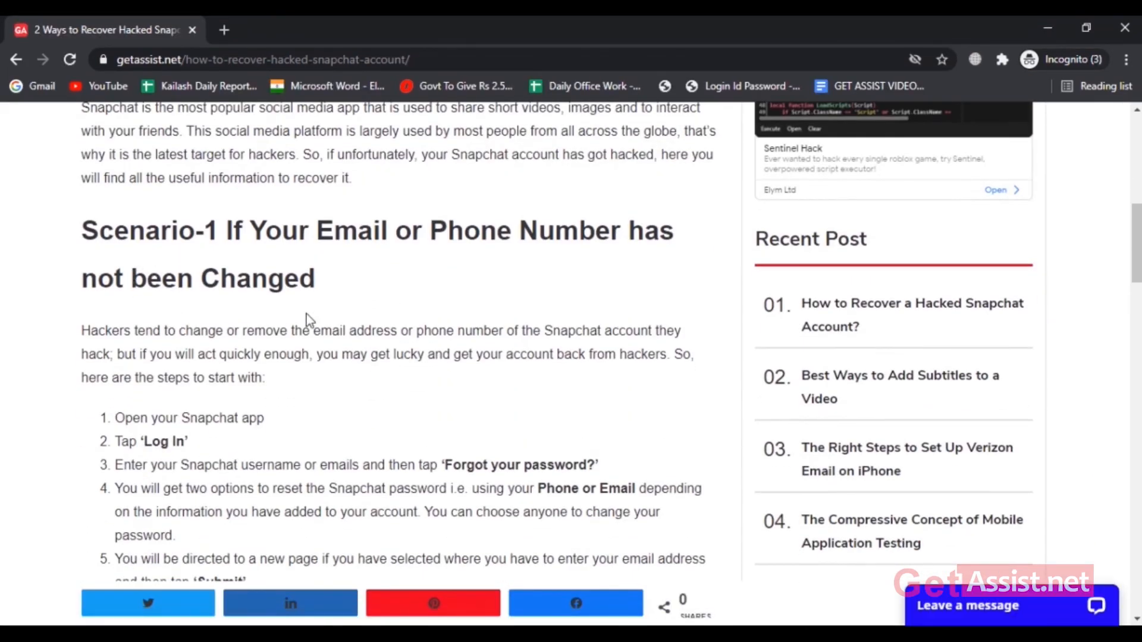
scroll(down, 3)
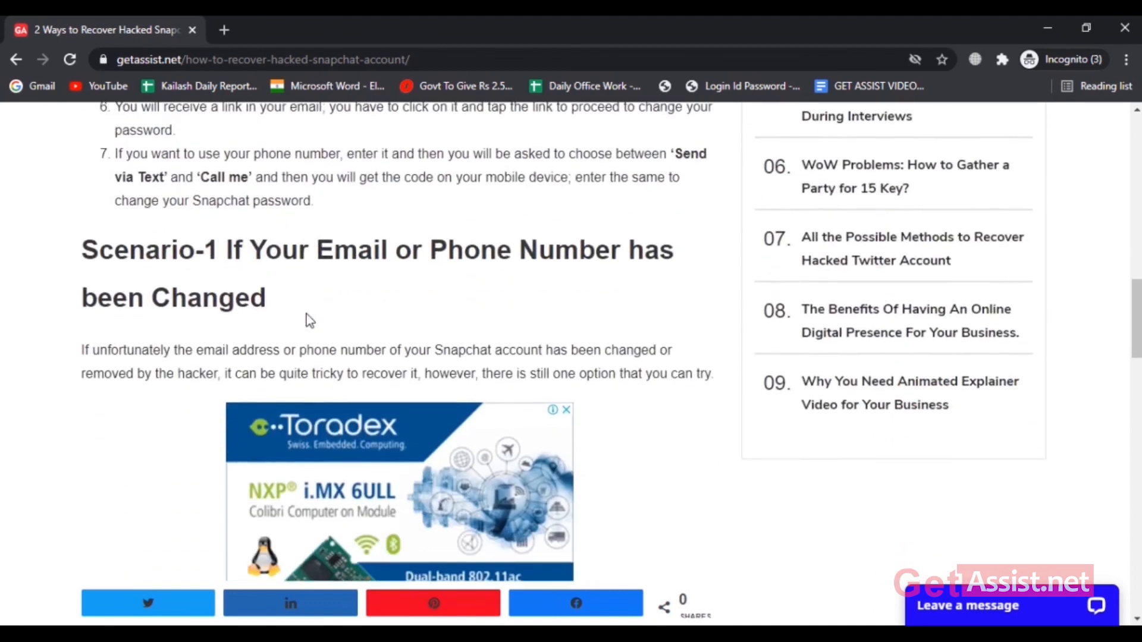
scroll(down, 3)
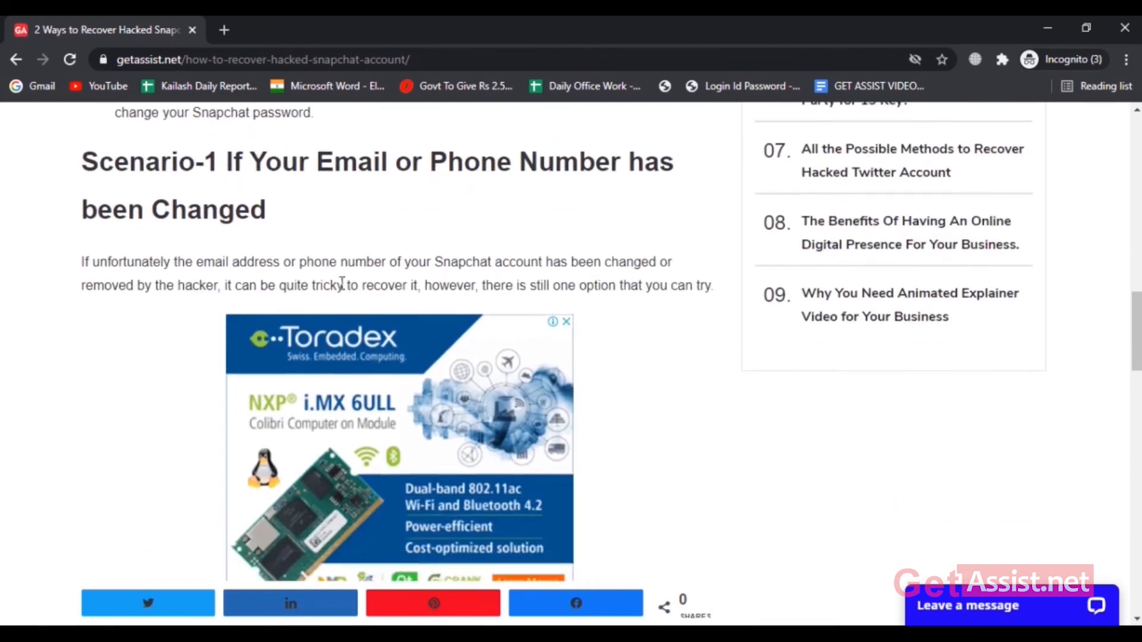
scroll(down, 3)
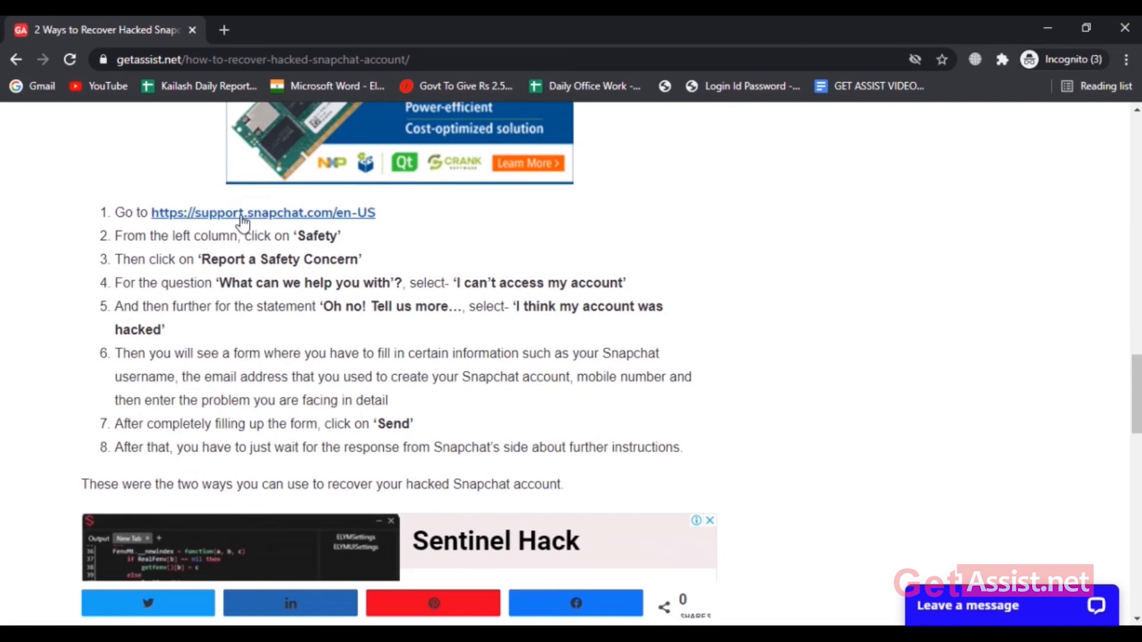
scroll(down, 3)
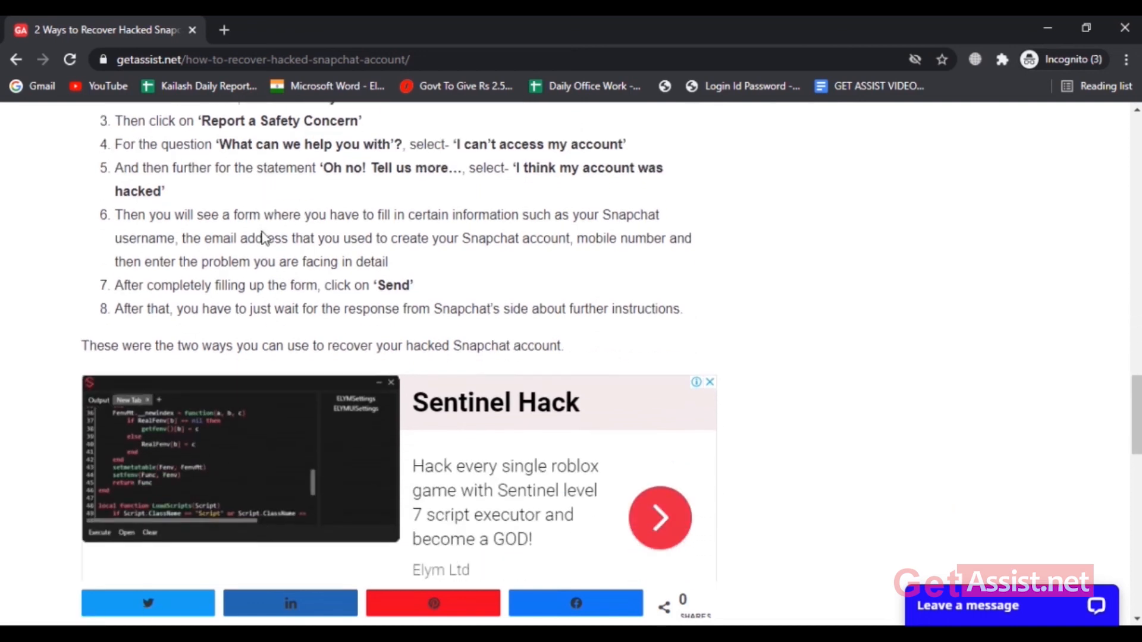
scroll(down, 3)
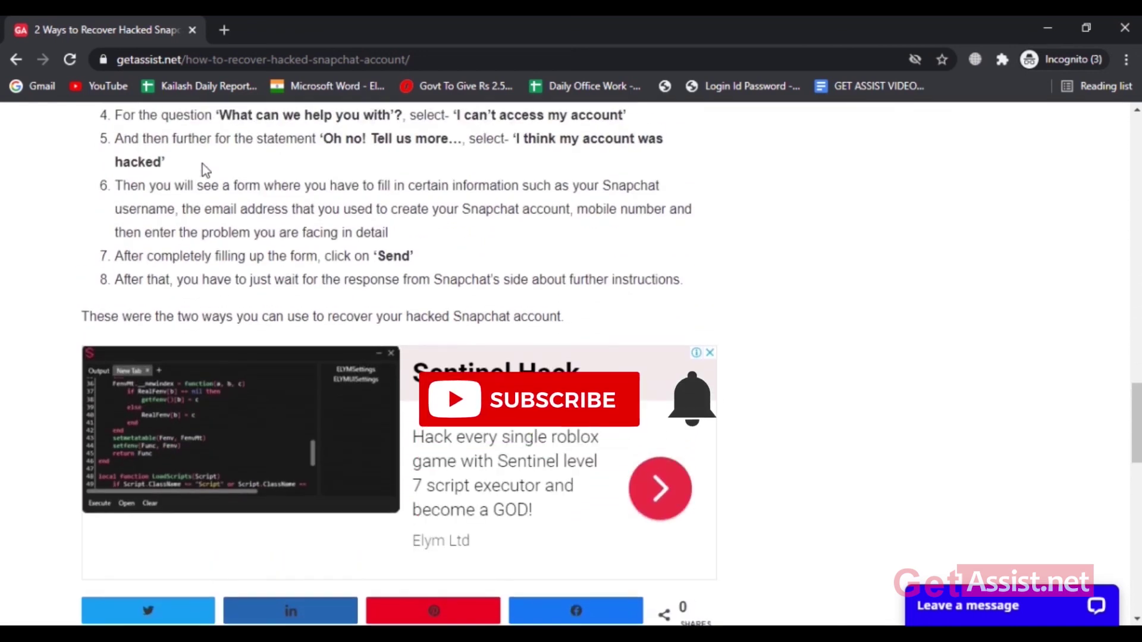
scroll(down, 3)
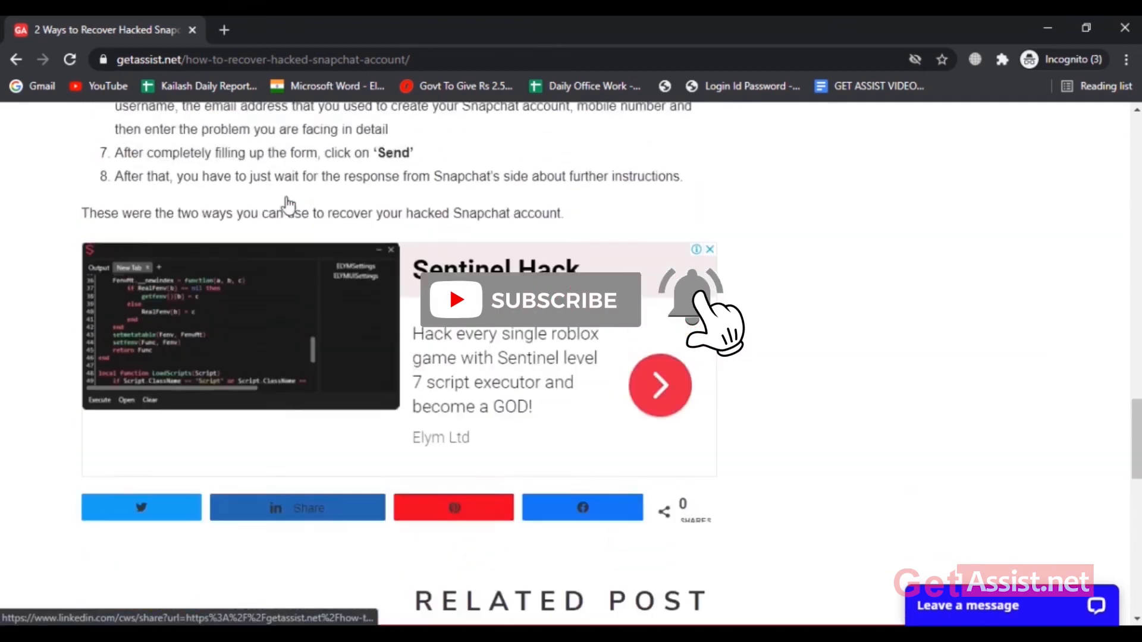